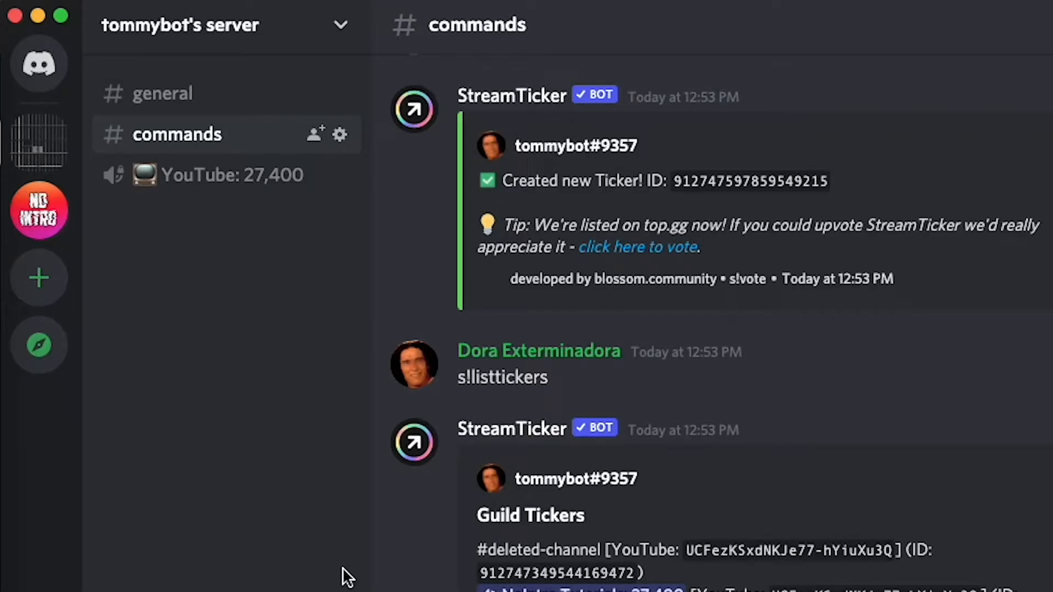
Bring up the StreamTicker bot listing on top.gg in Safari
click(636, 247)
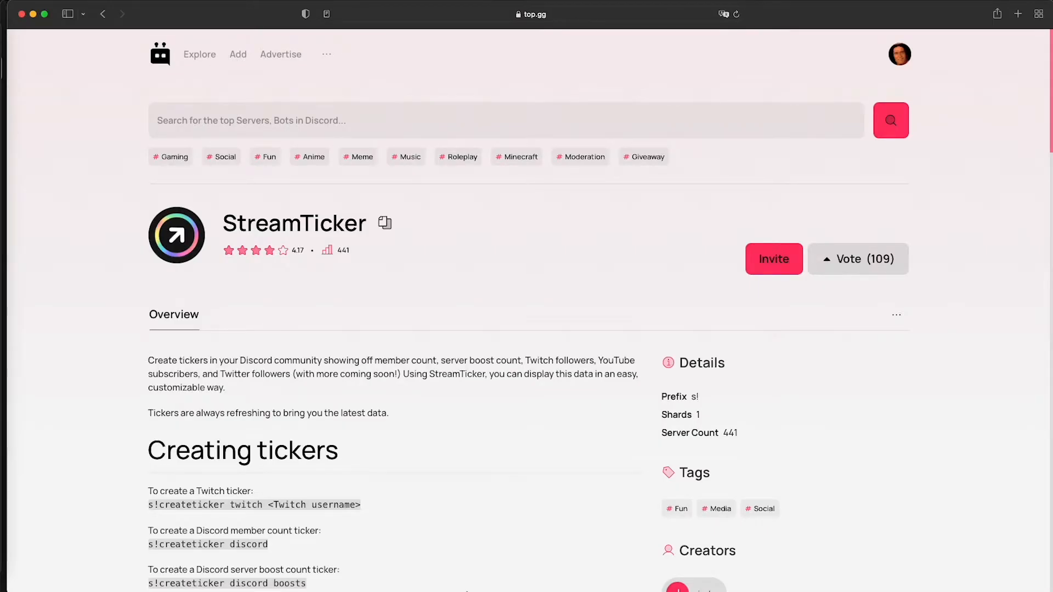
mouse_move(479, 589)
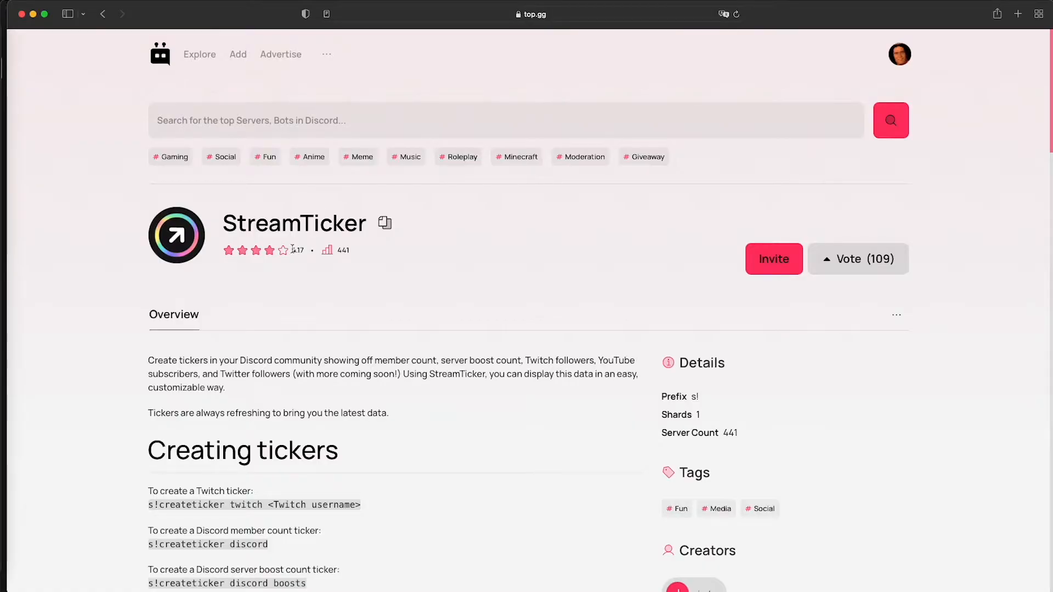
Invite StreamTicker to tommybot's server and authorize its requested permissions
click(773, 258)
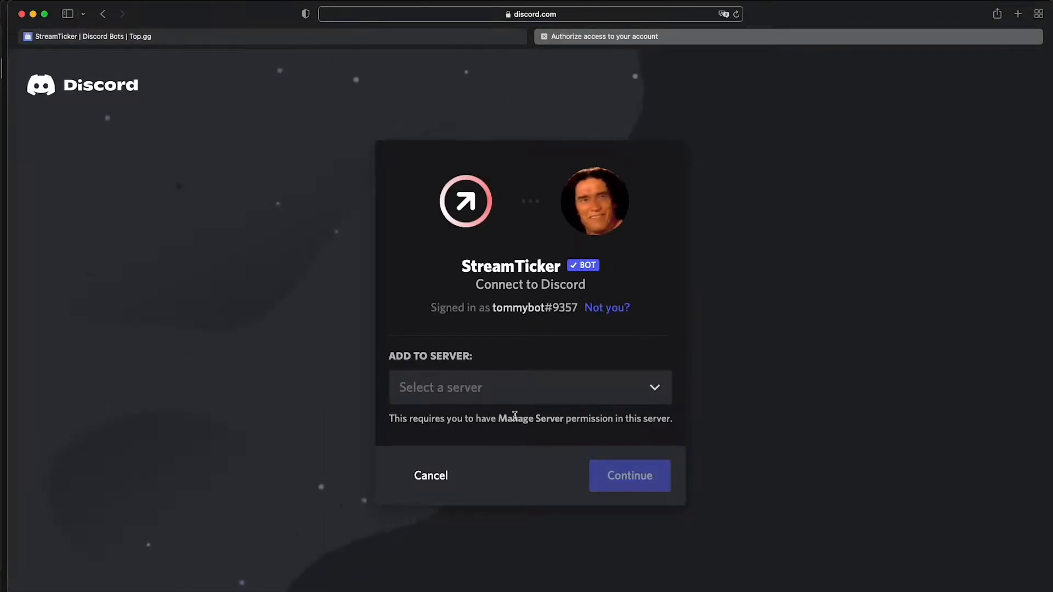
click(529, 387)
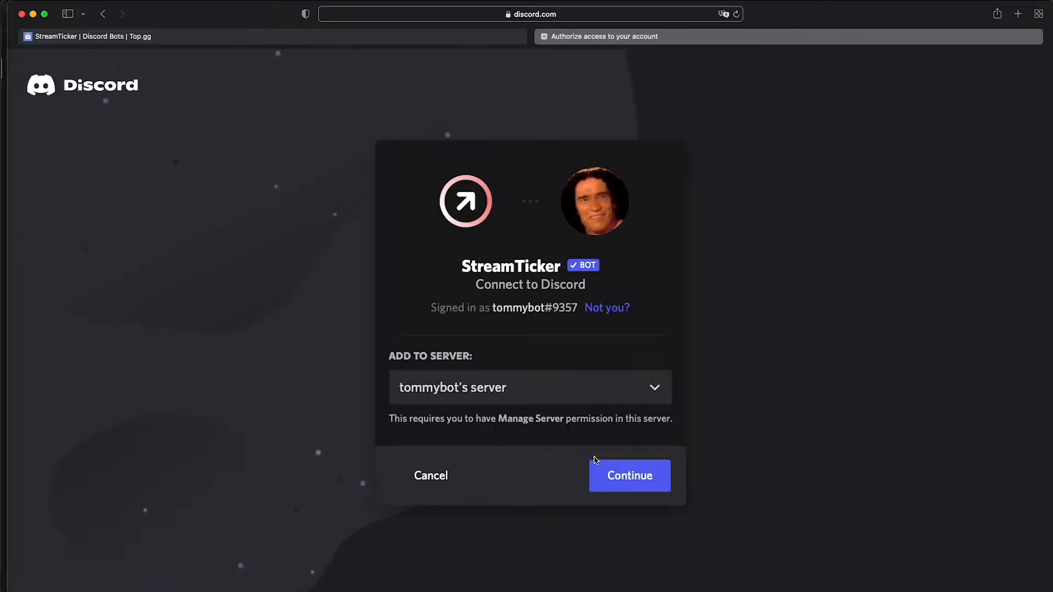
click(629, 475)
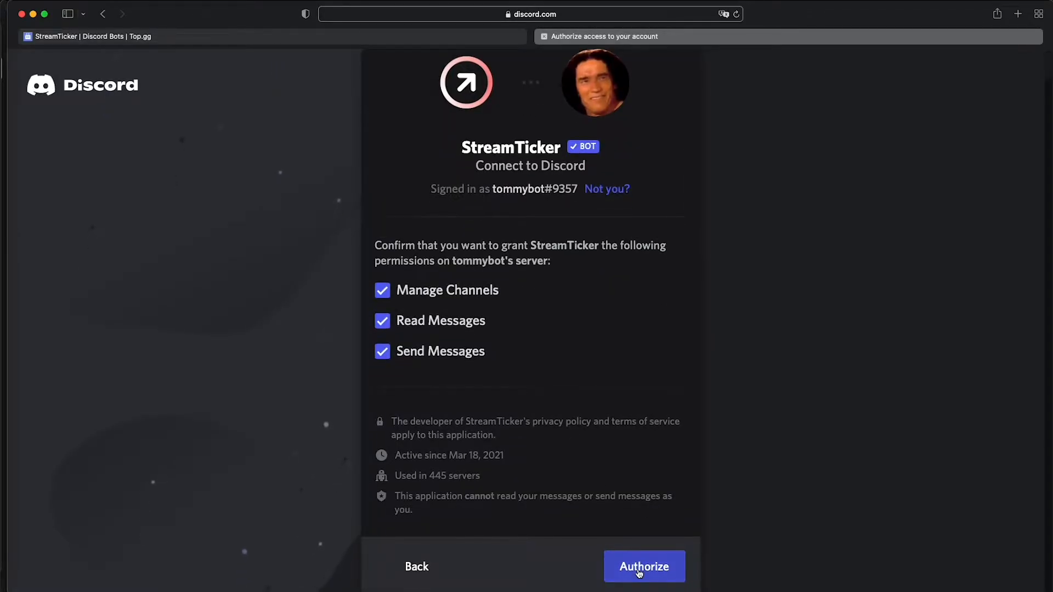
mouse_move(492, 307)
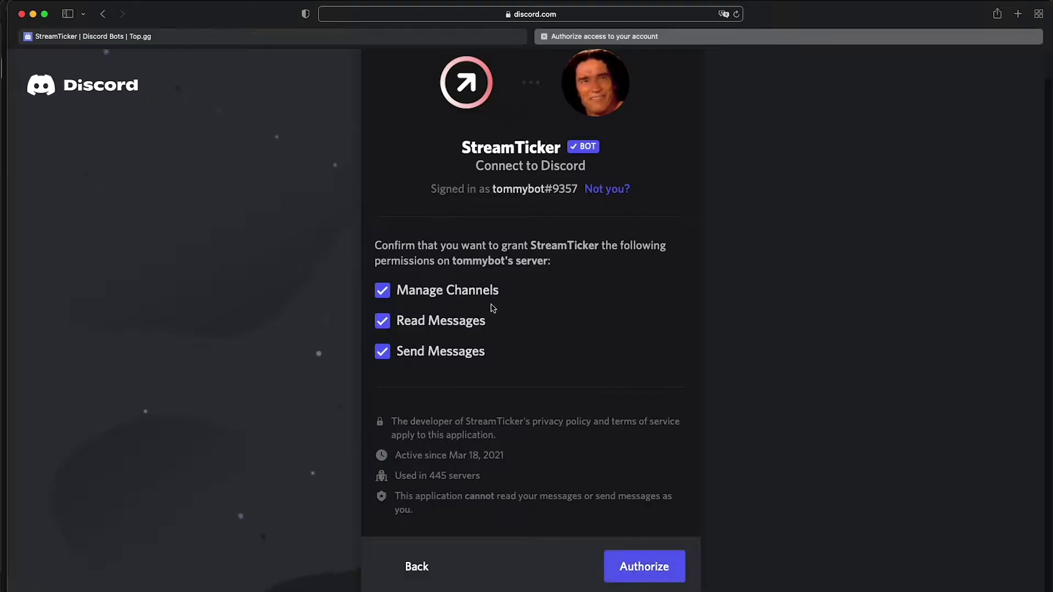
mouse_move(487, 361)
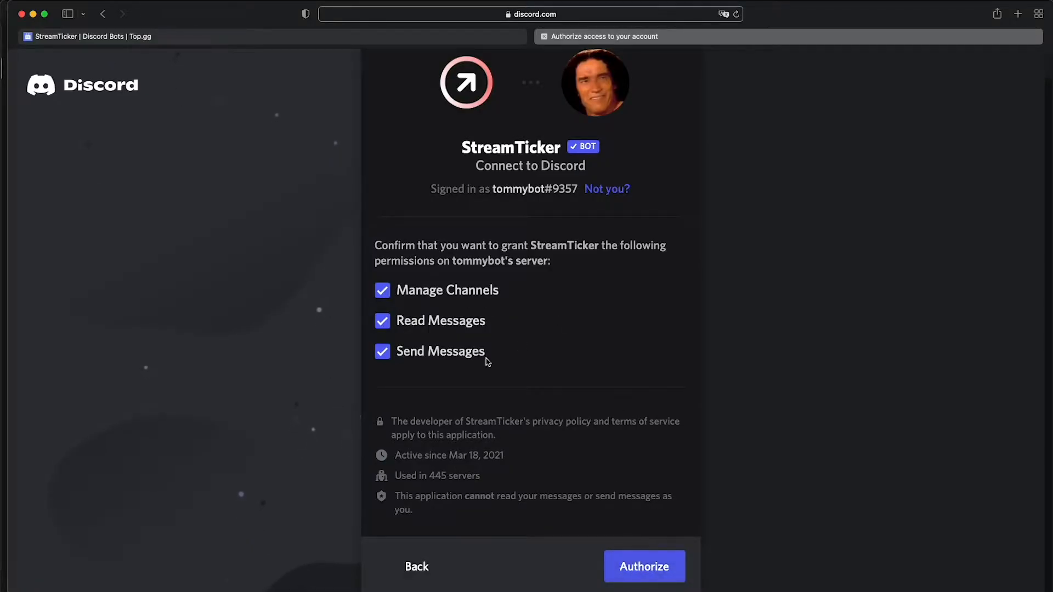
mouse_move(563, 238)
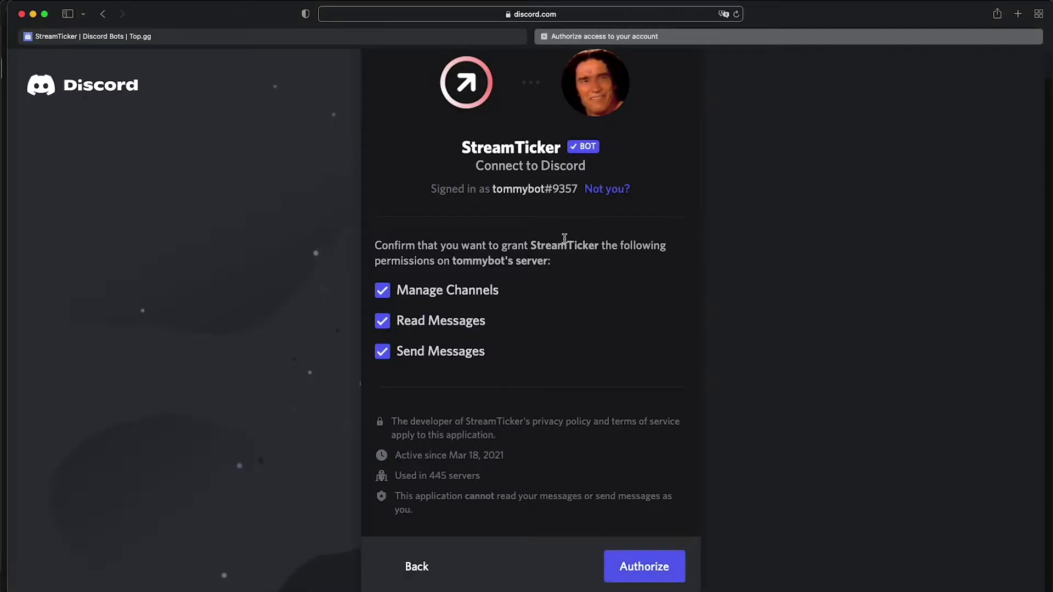
click(644, 566)
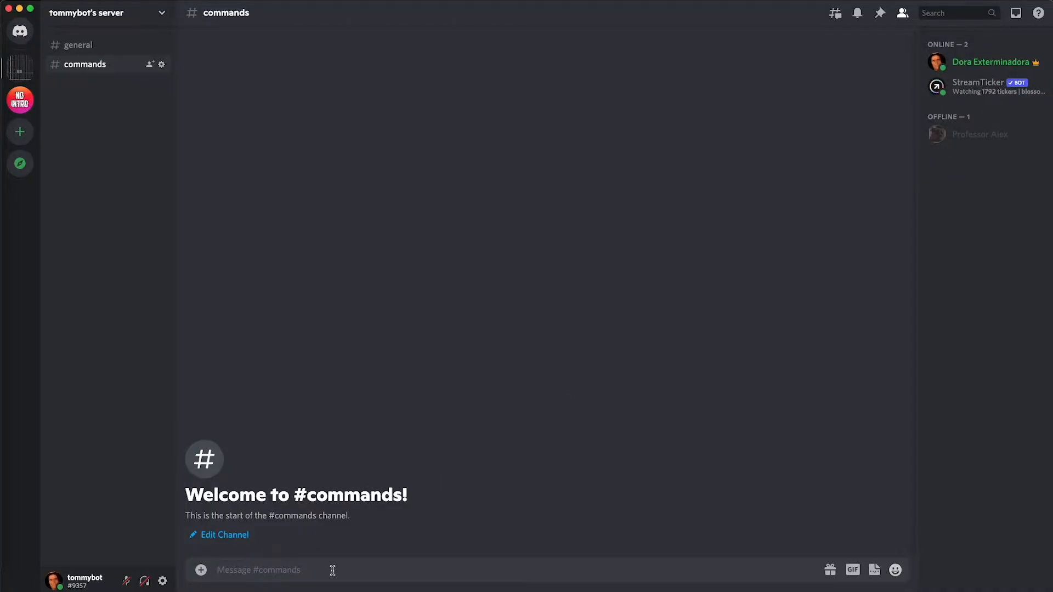
Send s!guide in #commands so StreamTicker posts its ticker creation guide
click(258, 571)
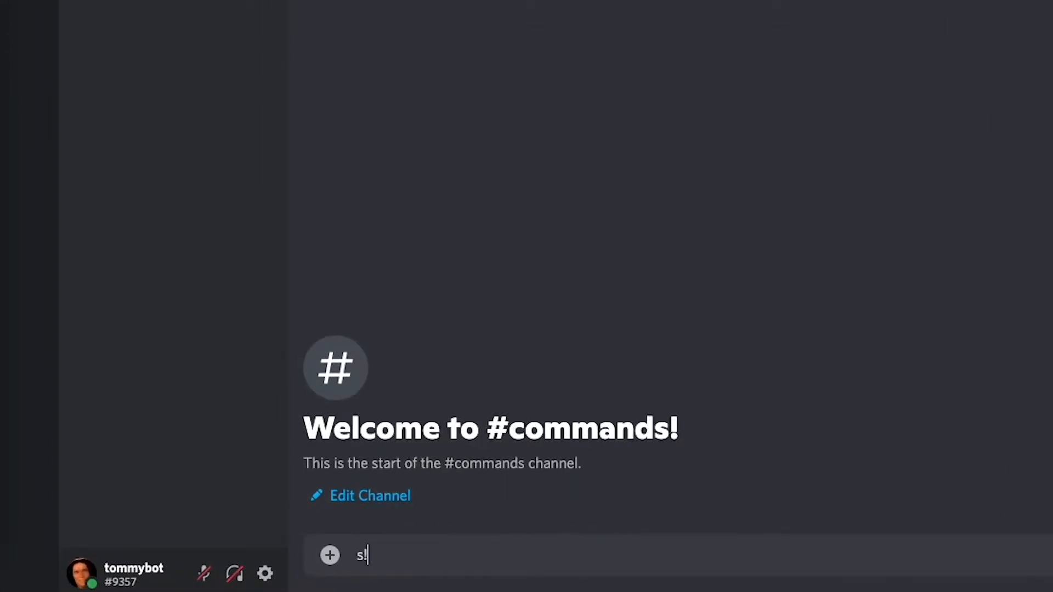
key(Return)
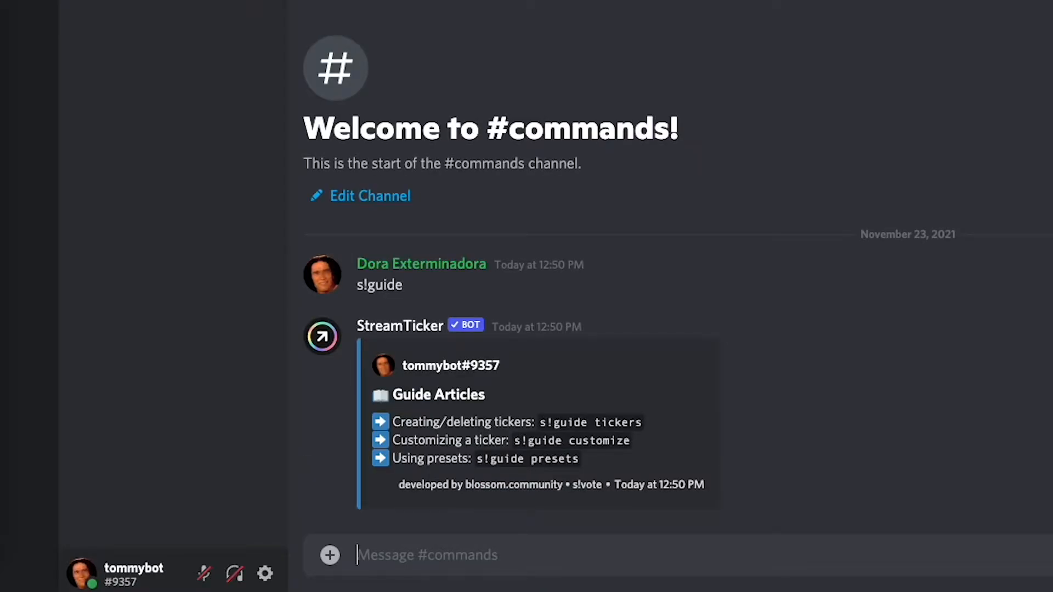
text(s!guide)
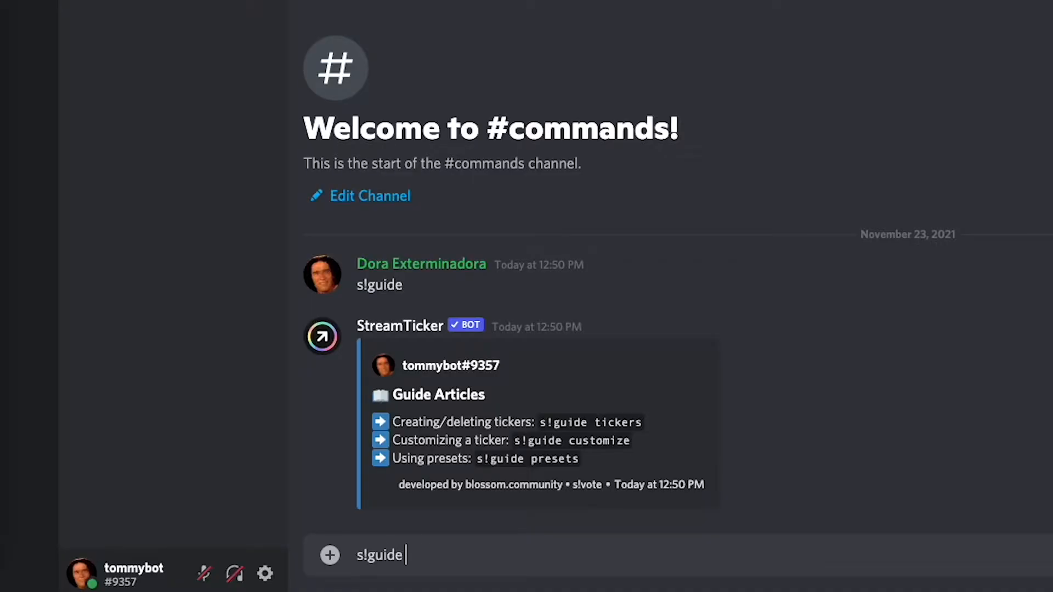
key(Return)
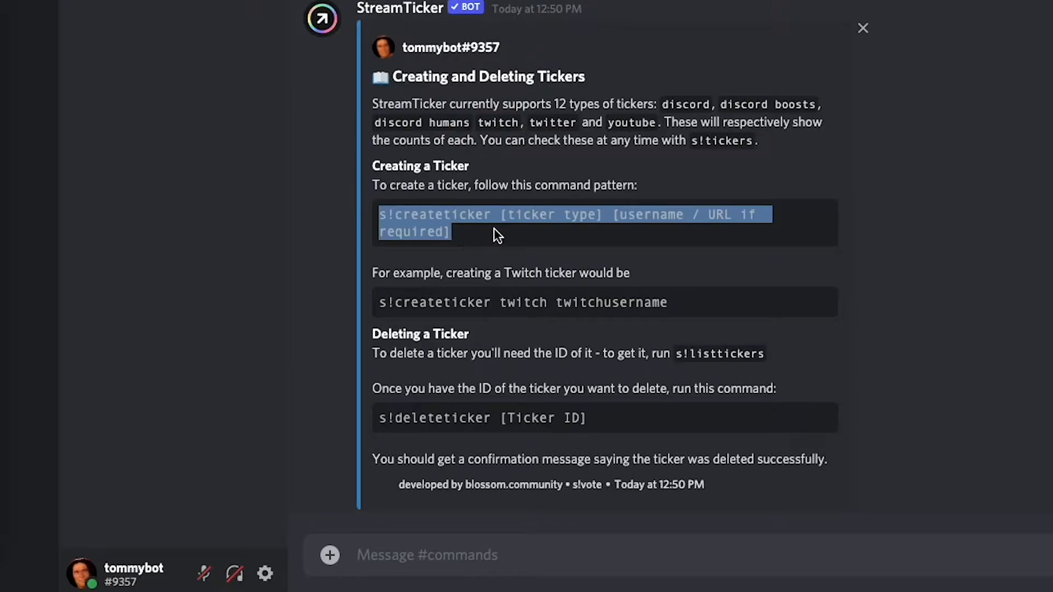
mouse_move(739, 215)
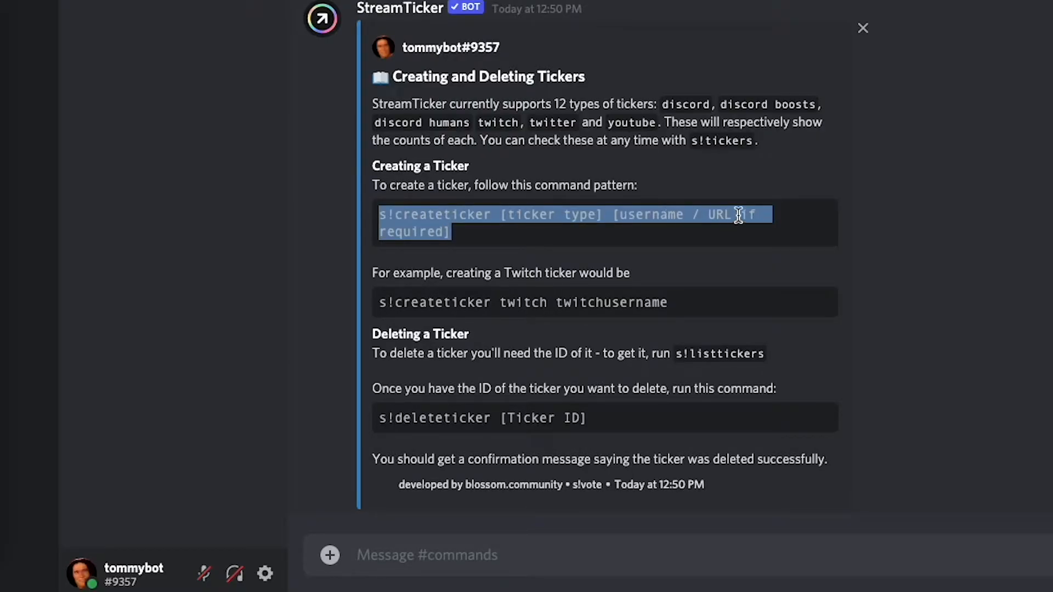
mouse_move(367, 221)
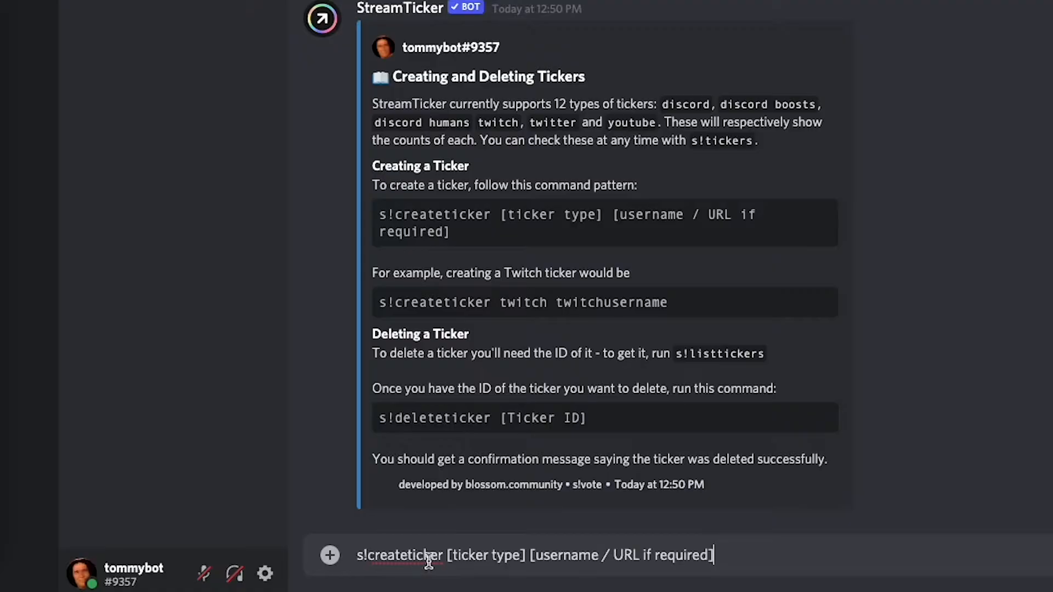
Replace the [ticker type] placeholder in the createticker draft with youtube
double_click(487, 555)
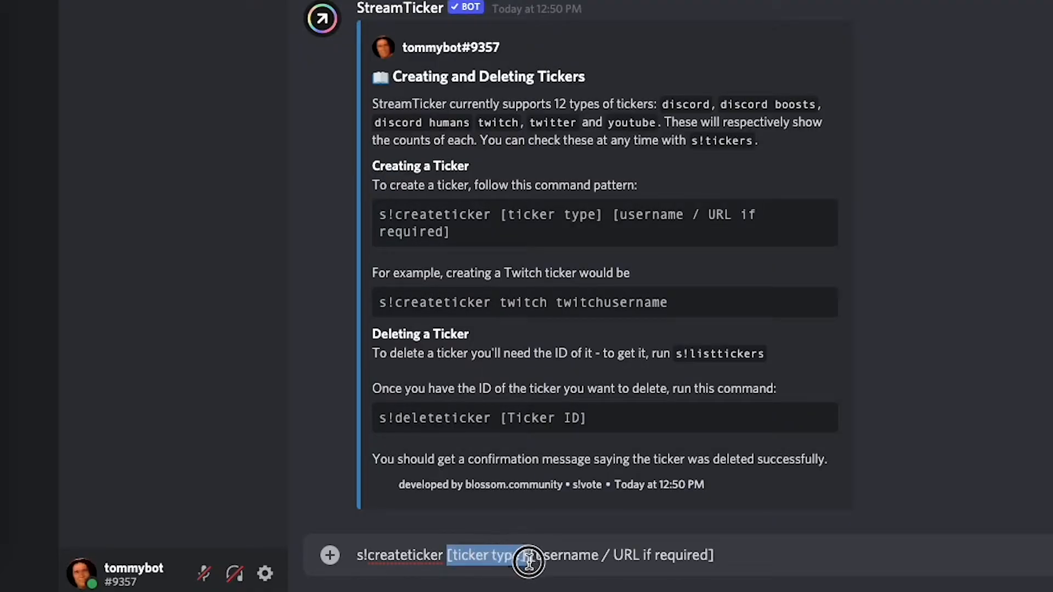
text(yo)
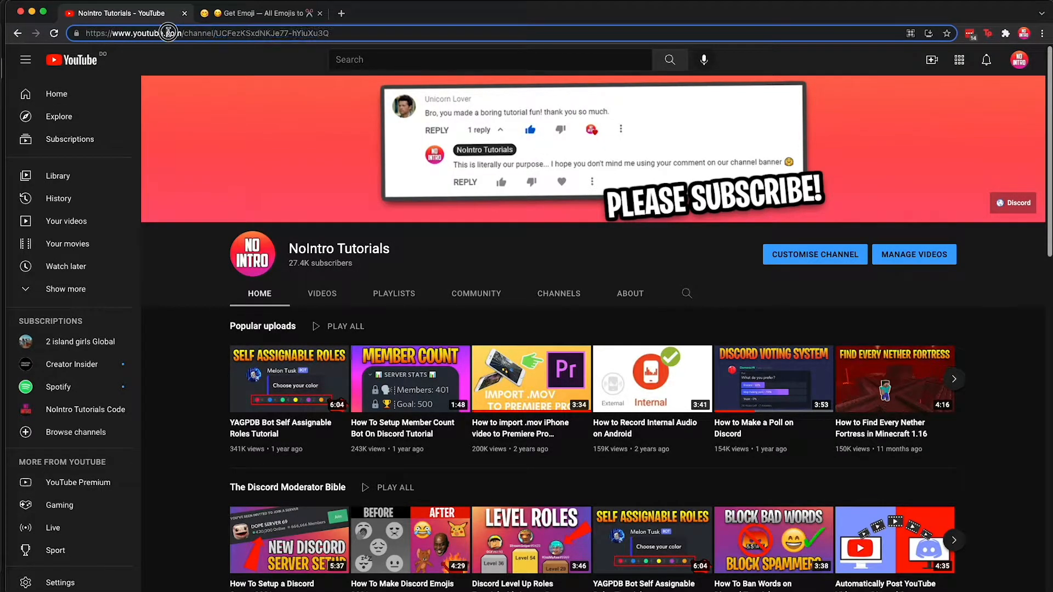
Open the YouTube account menu to reach the NoIntro Tutorials channel page
click(1018, 59)
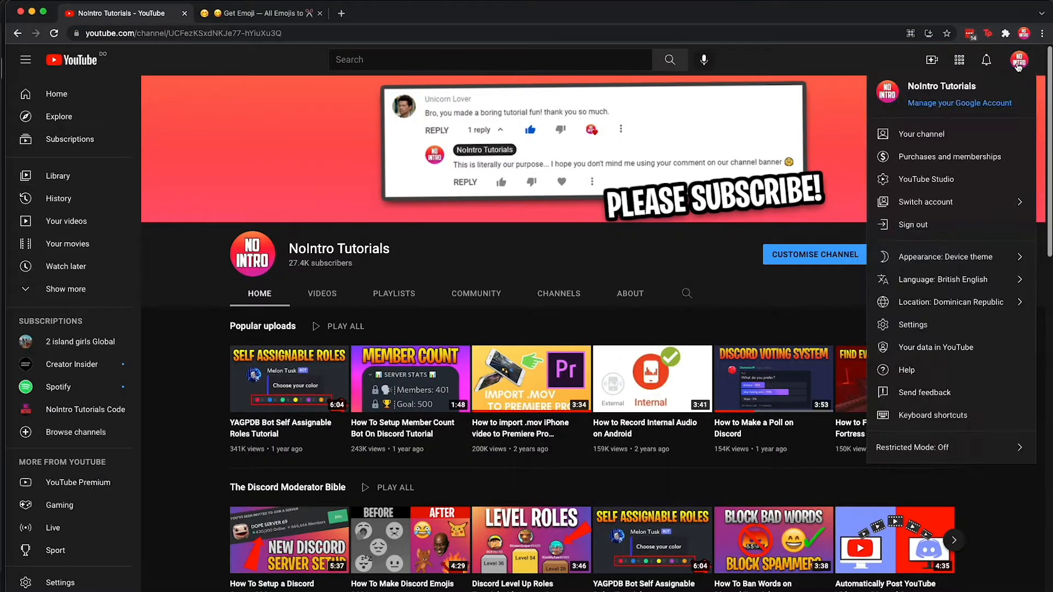
mouse_move(921, 134)
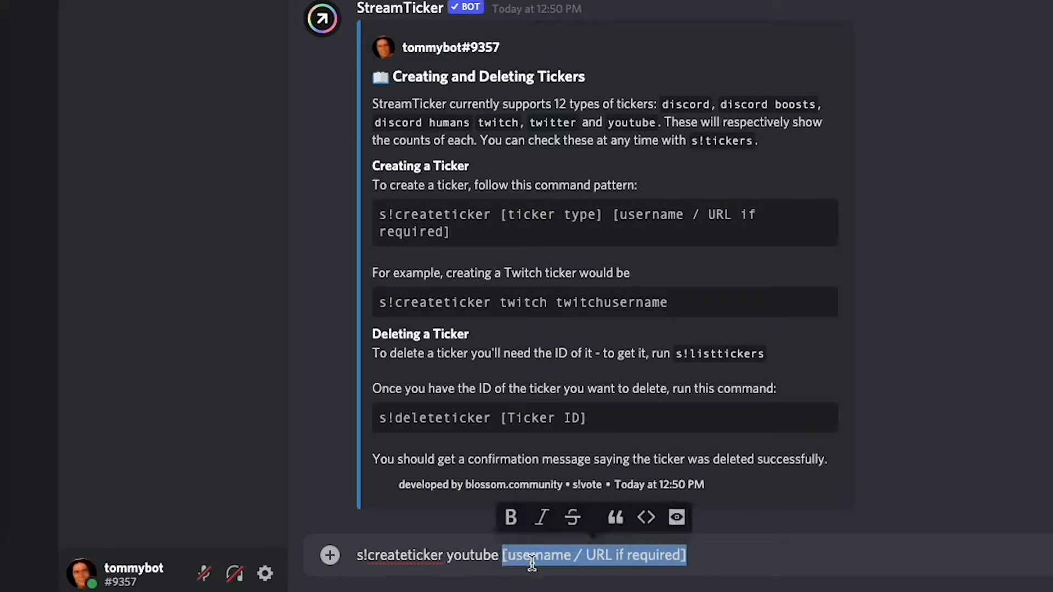
Send the YouTube ticker command with channel ID UCFezKSxdNKJe77-hYiuXu3Q
text(UCFezKSxdNKJe77-hYiuXu3Q)
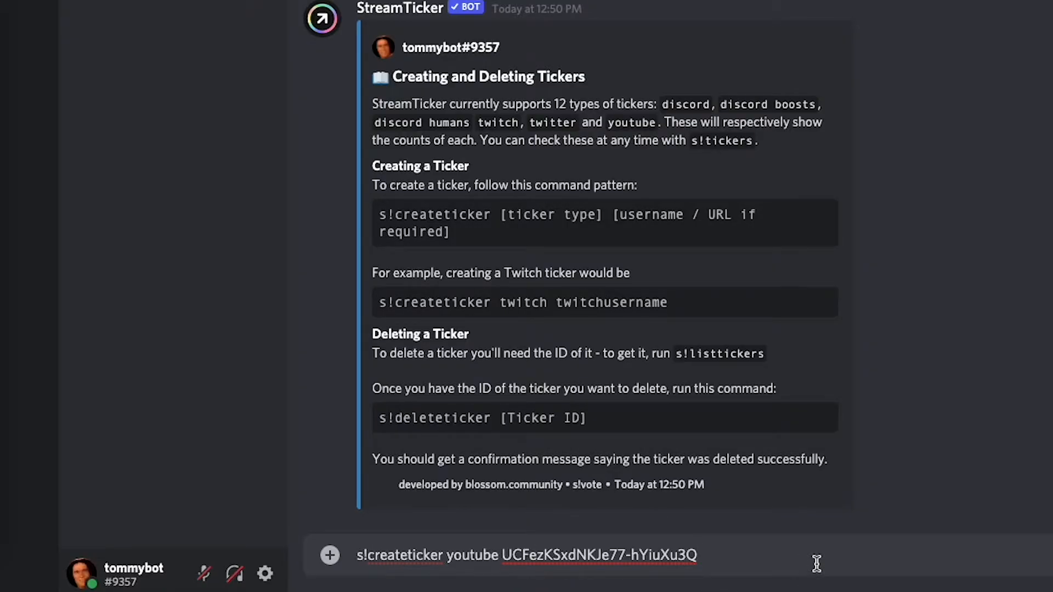
key(Return)
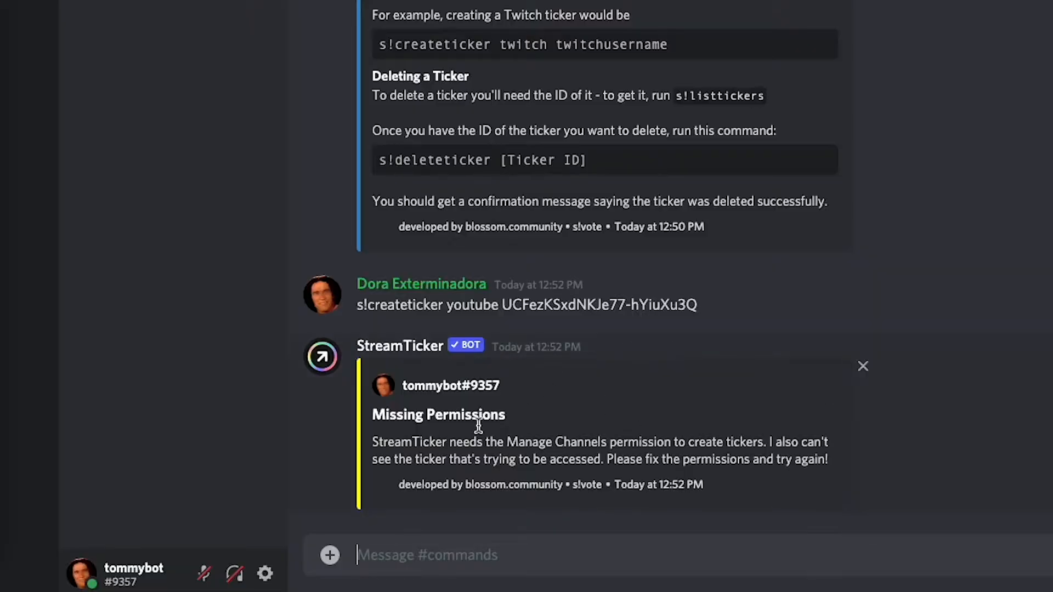
mouse_move(608, 344)
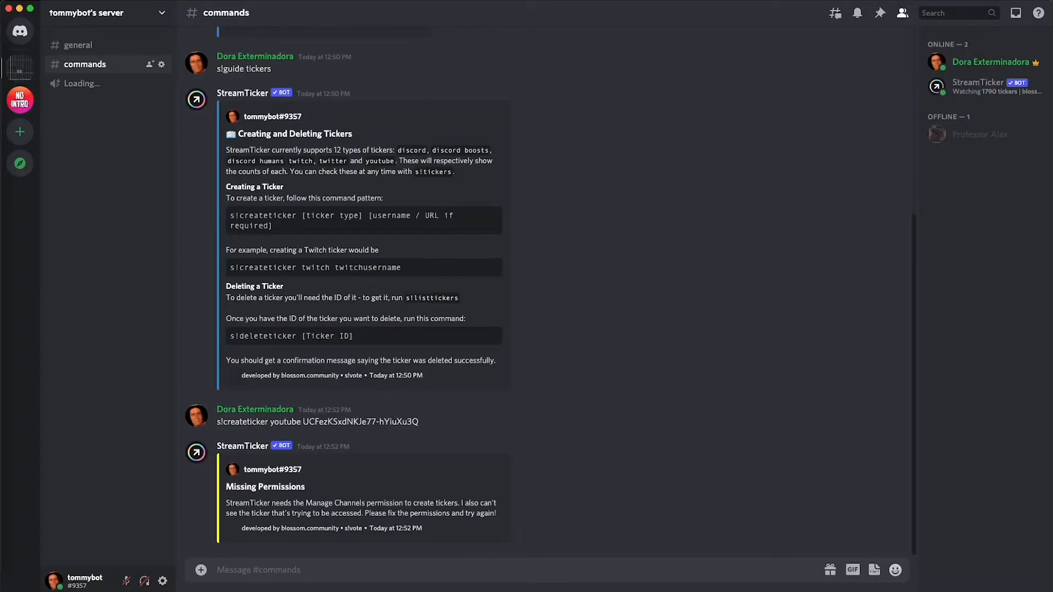
mouse_move(930, 88)
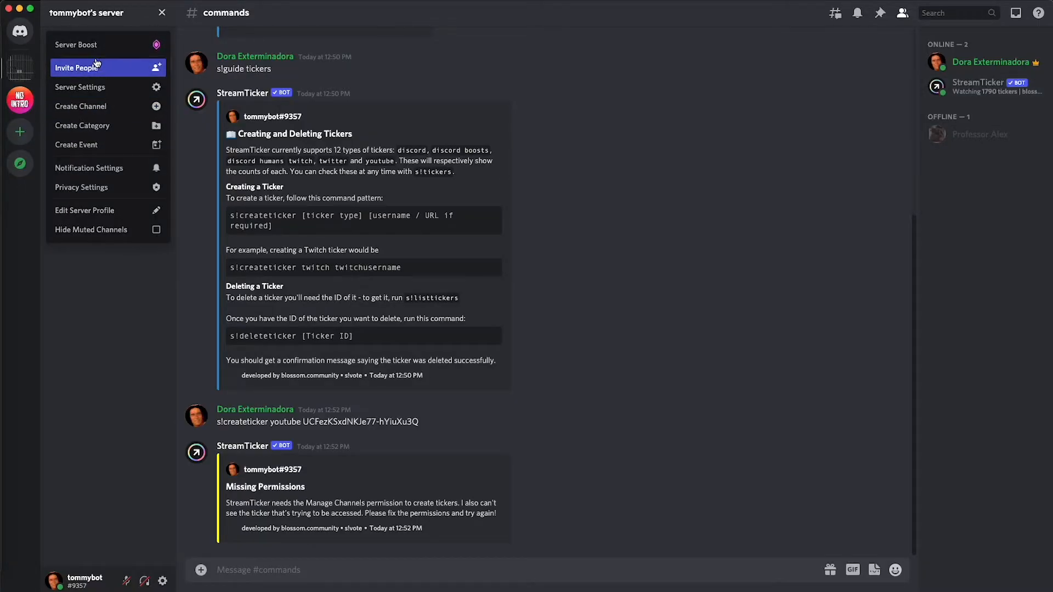
Enable Administrator on the StreamTicker role in Server Settings, save, and return to #commands
click(80, 87)
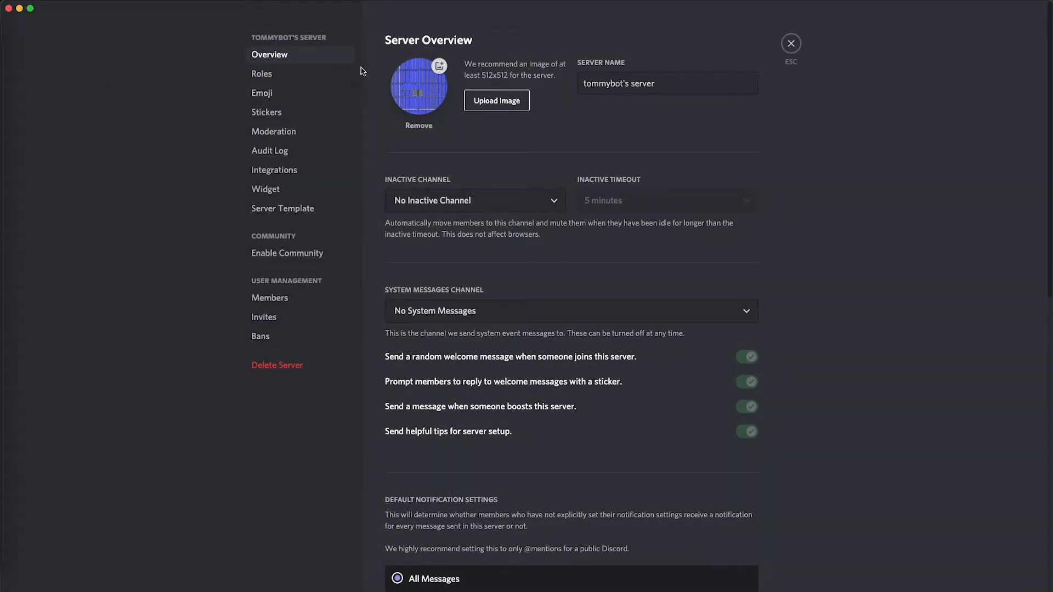
click(261, 74)
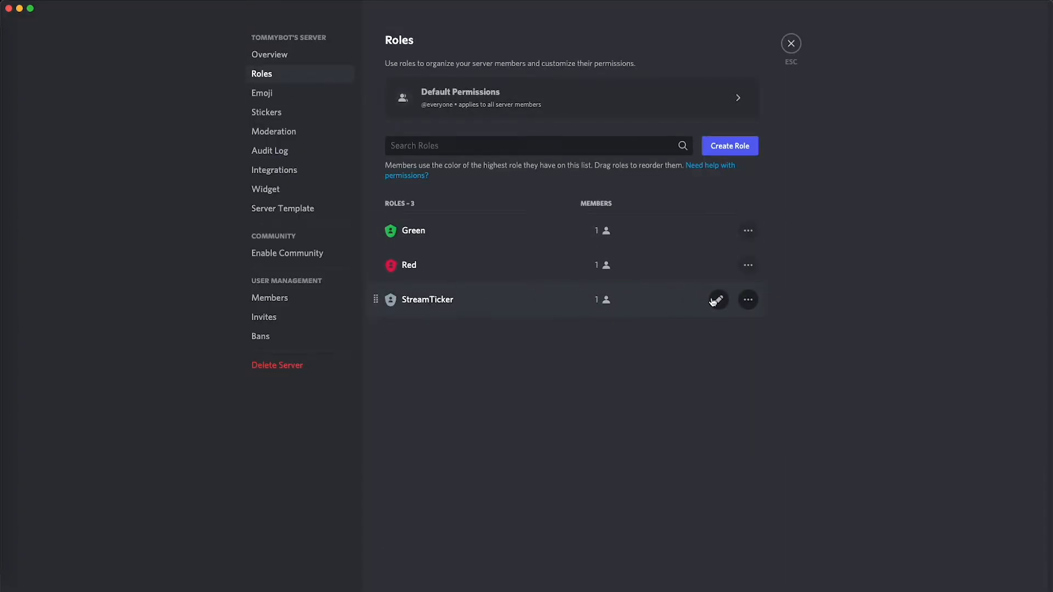
click(717, 300)
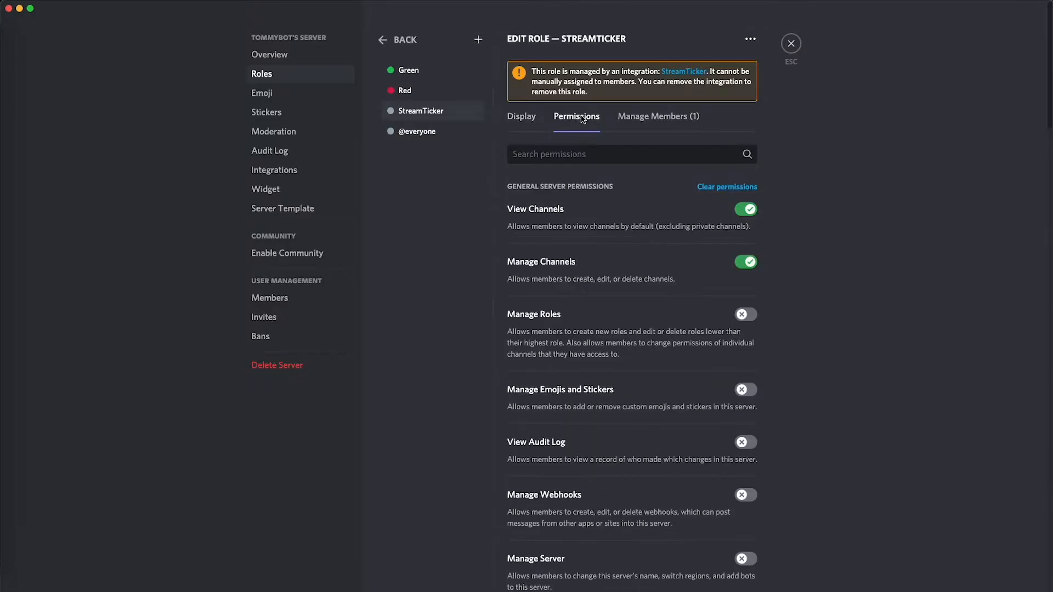
scroll(down, 3)
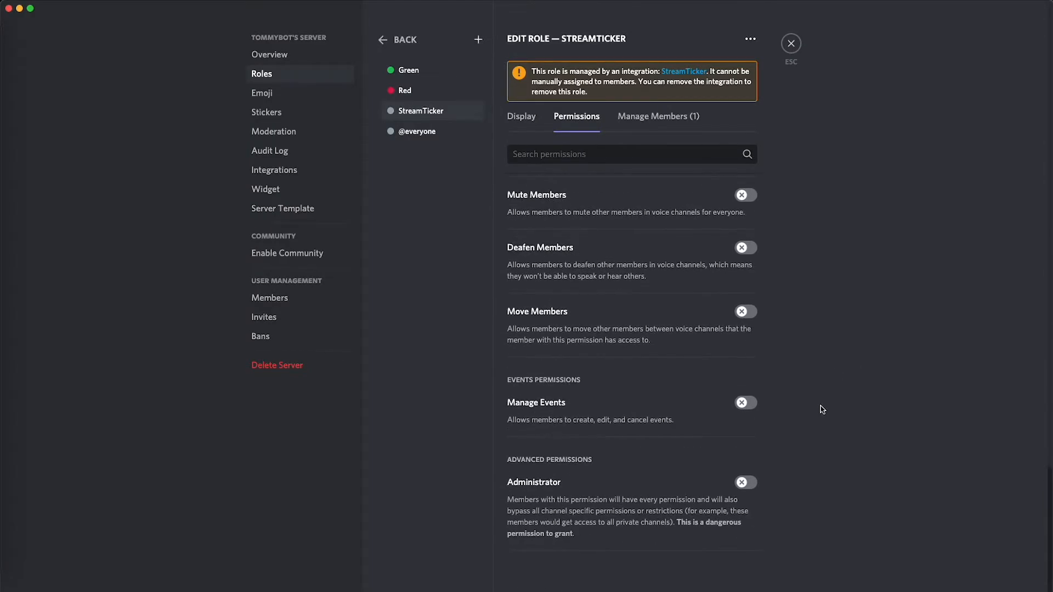
click(746, 482)
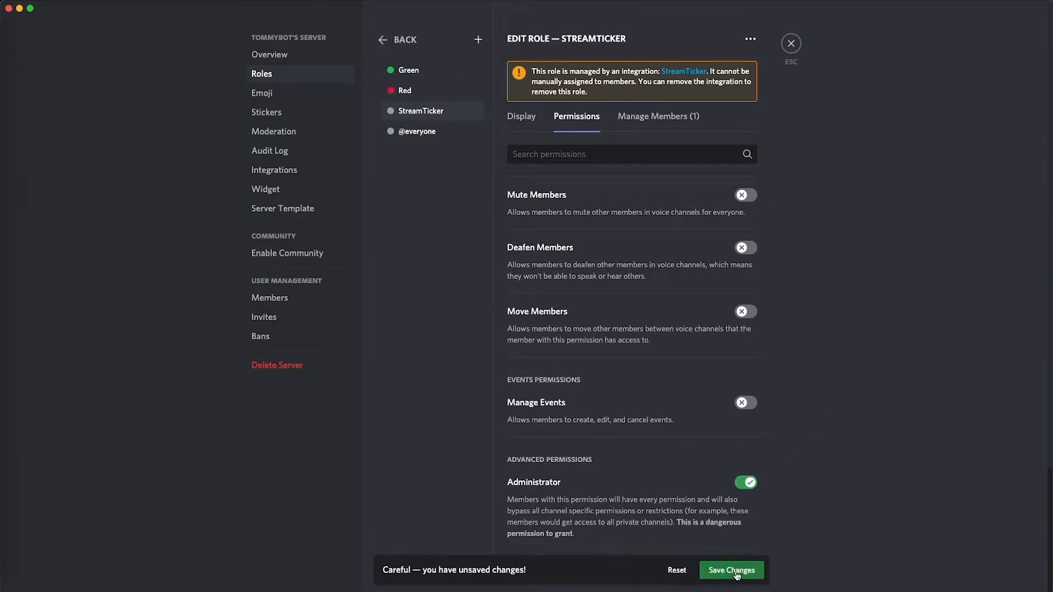
click(731, 571)
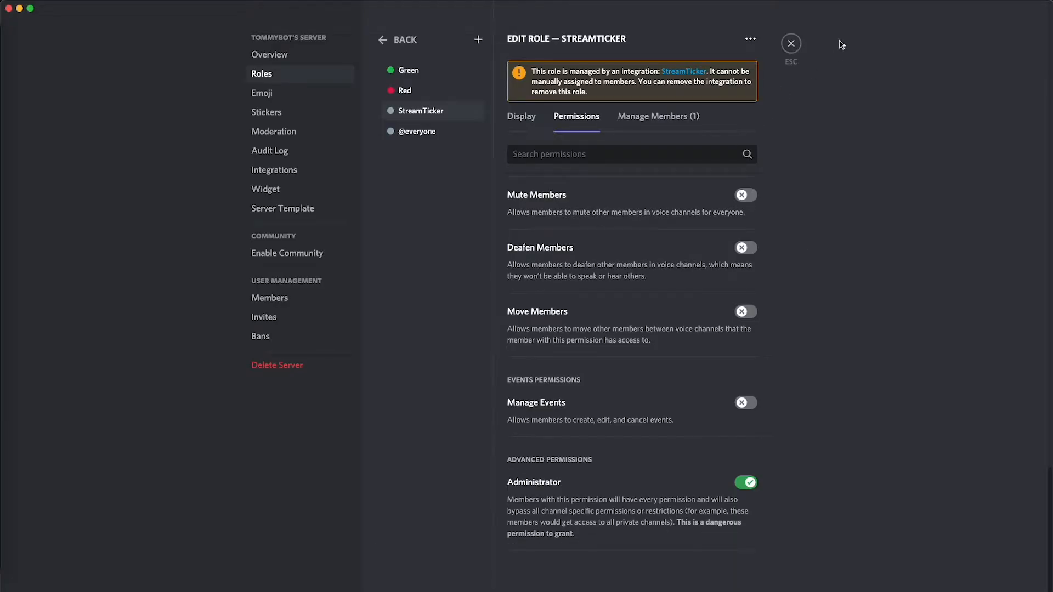
click(790, 42)
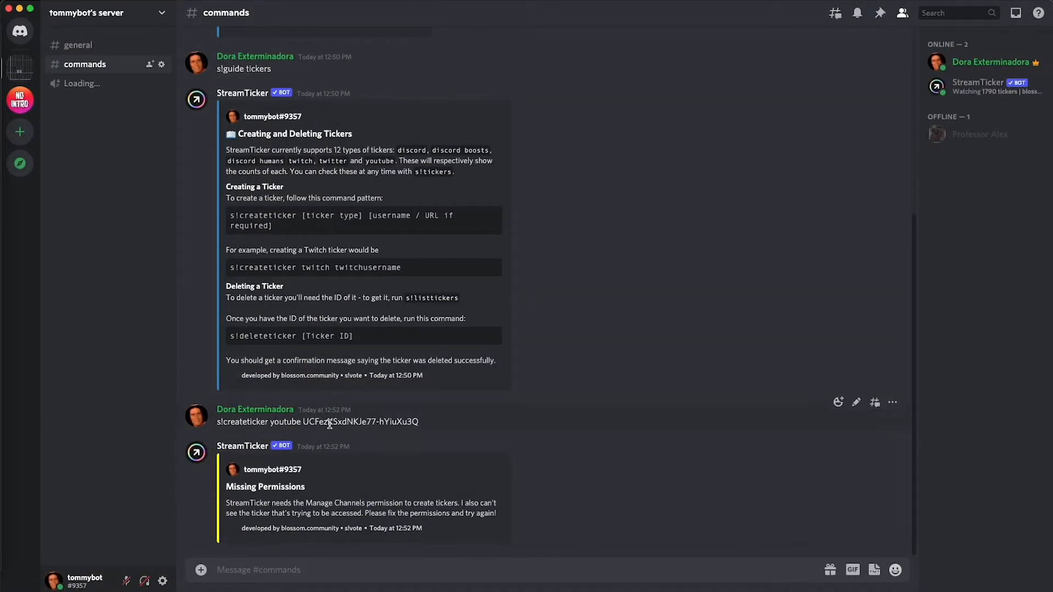
Resend the s!createticker youtube command so the bot adds the NoIntro Tutorials: 27,400 channel
right_click(317, 422)
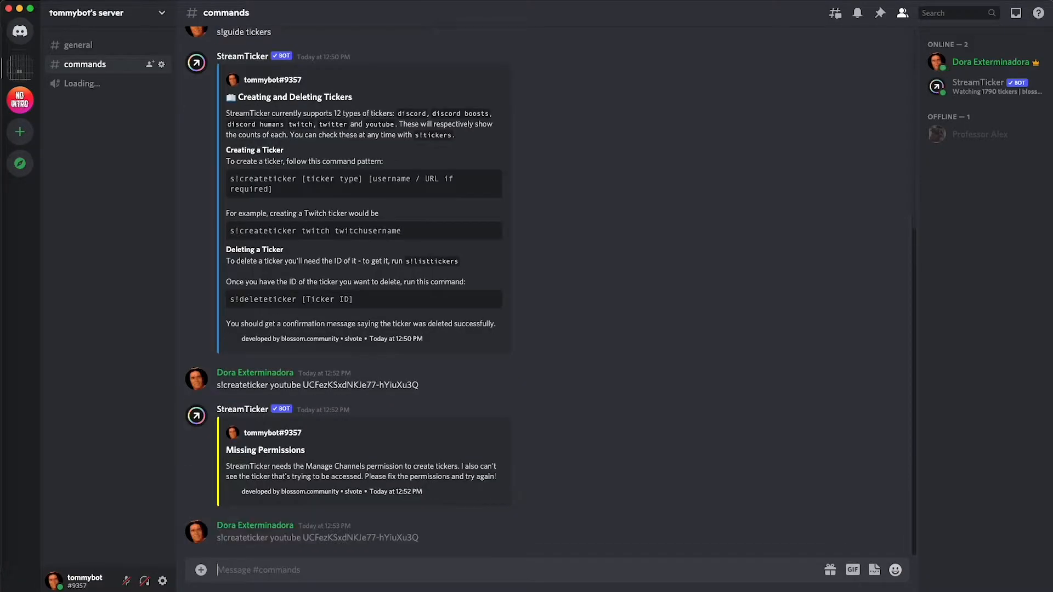
scroll(down, 3)
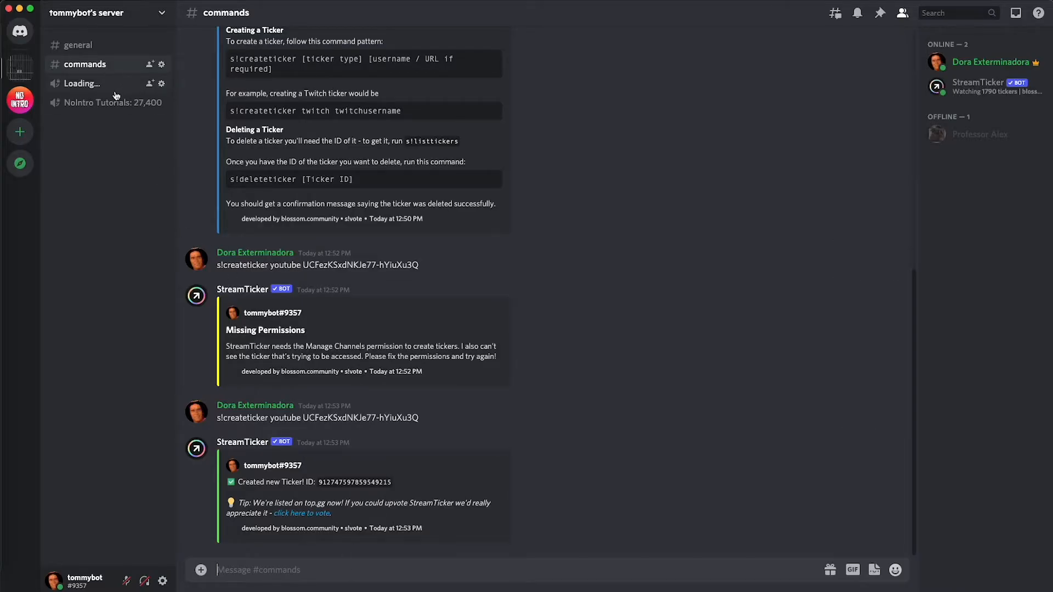
mouse_move(402, 205)
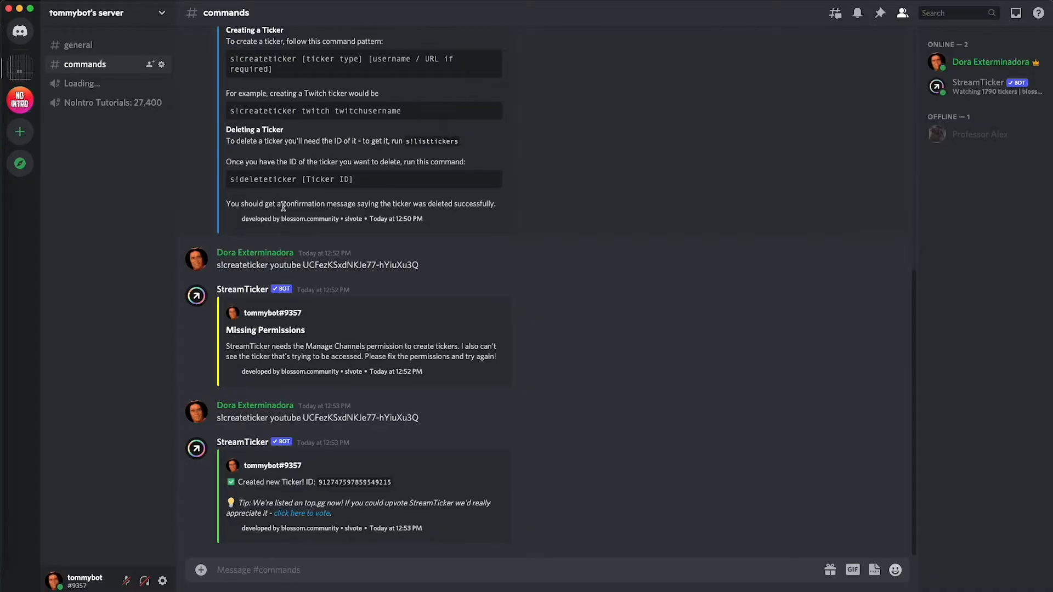
mouse_move(322, 573)
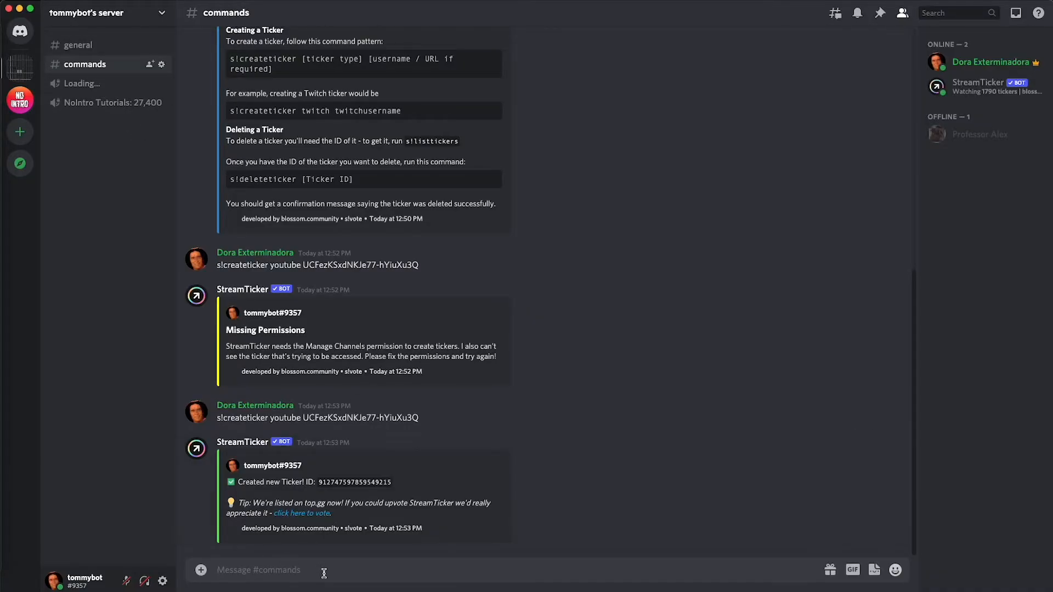
right_click(79, 83)
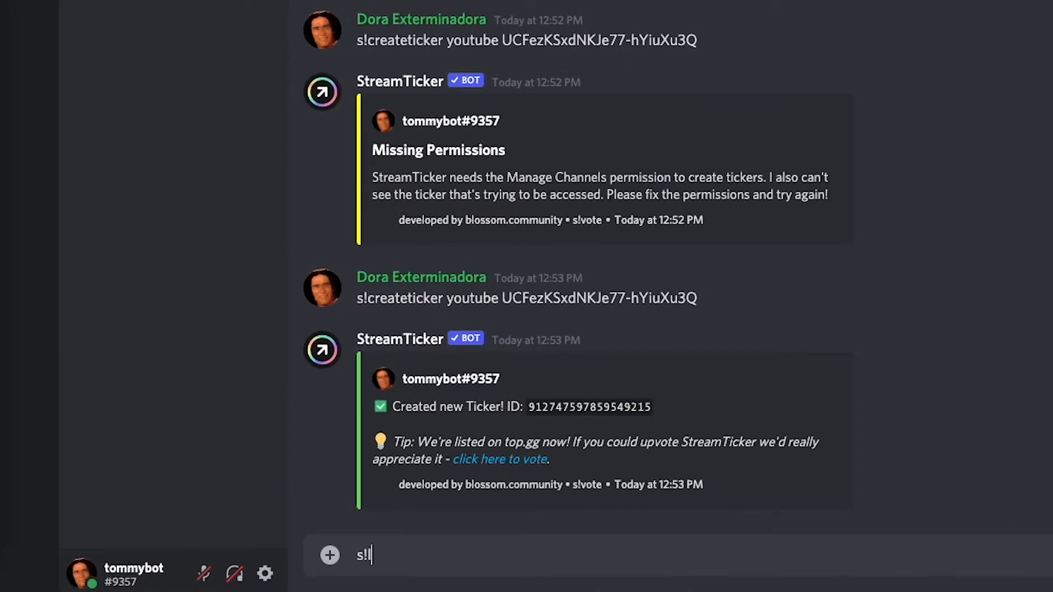
Send s!listtickers and copy the ID of the stuck Loading... ticker
key(Return)
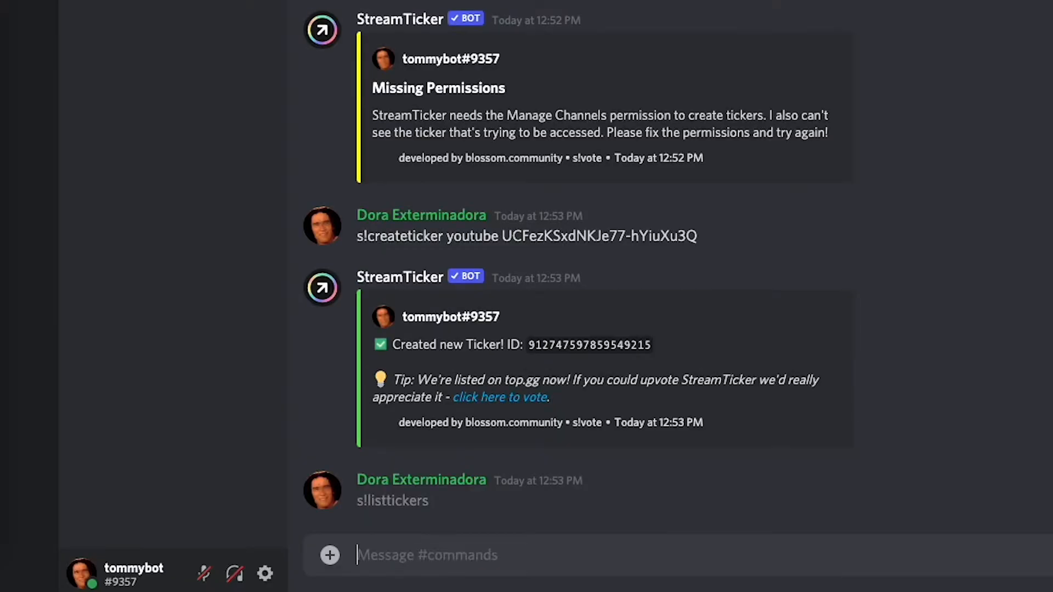
scroll(down, 3)
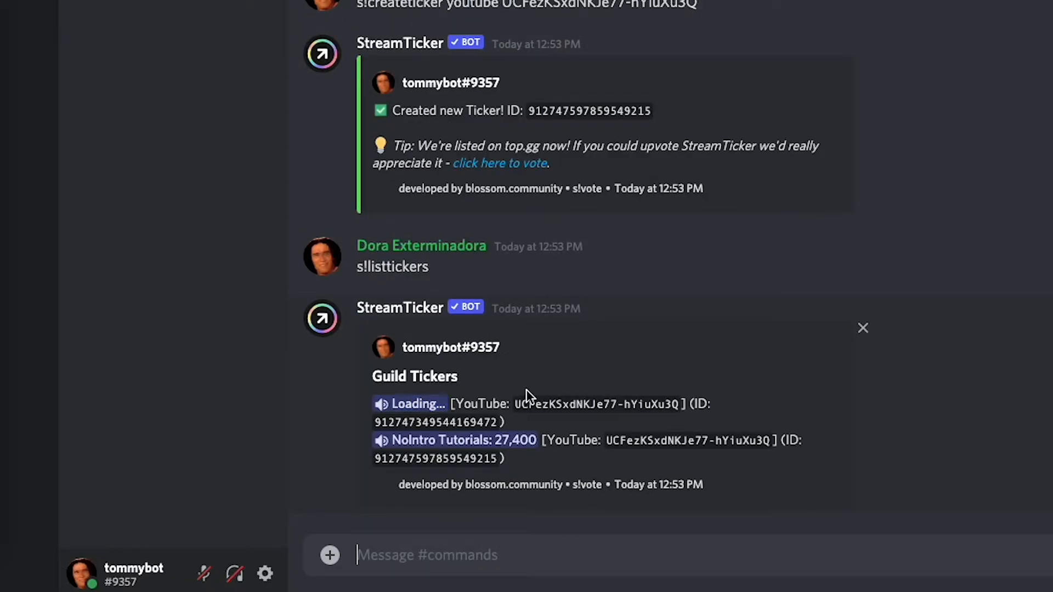
mouse_move(449, 421)
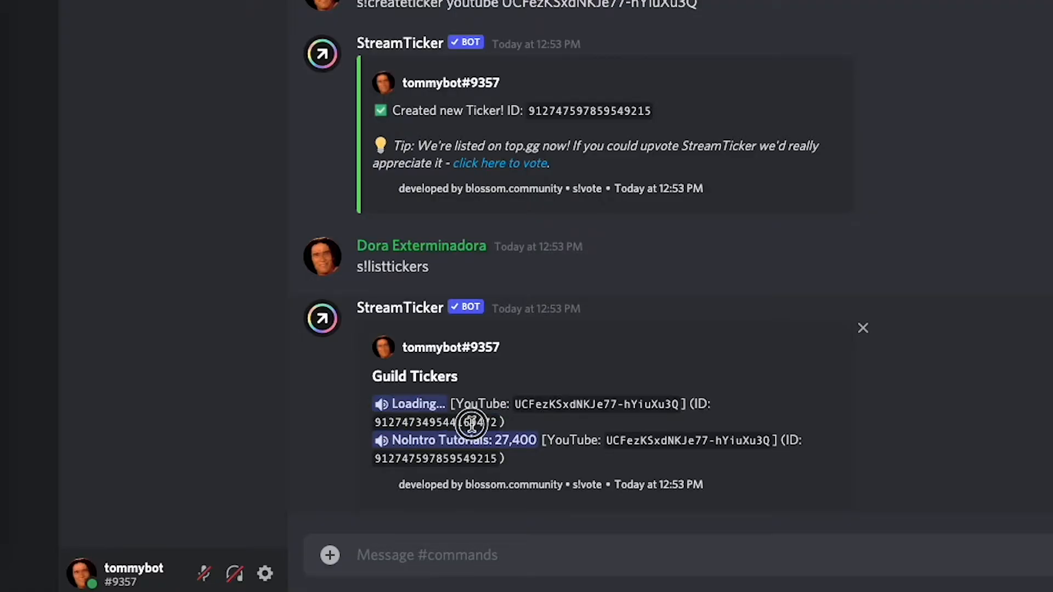
right_click(463, 421)
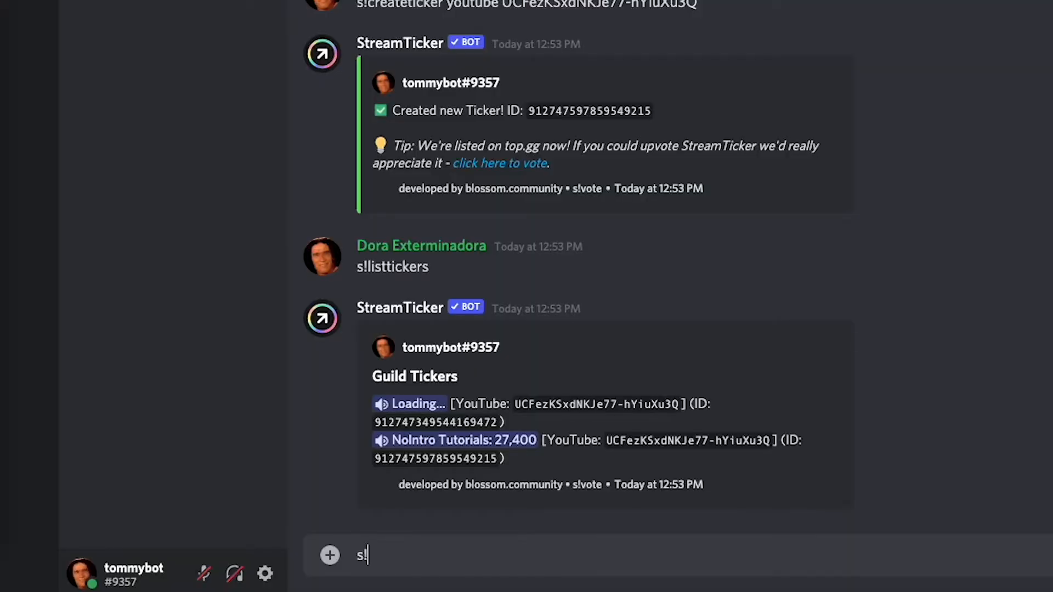
text(delete)
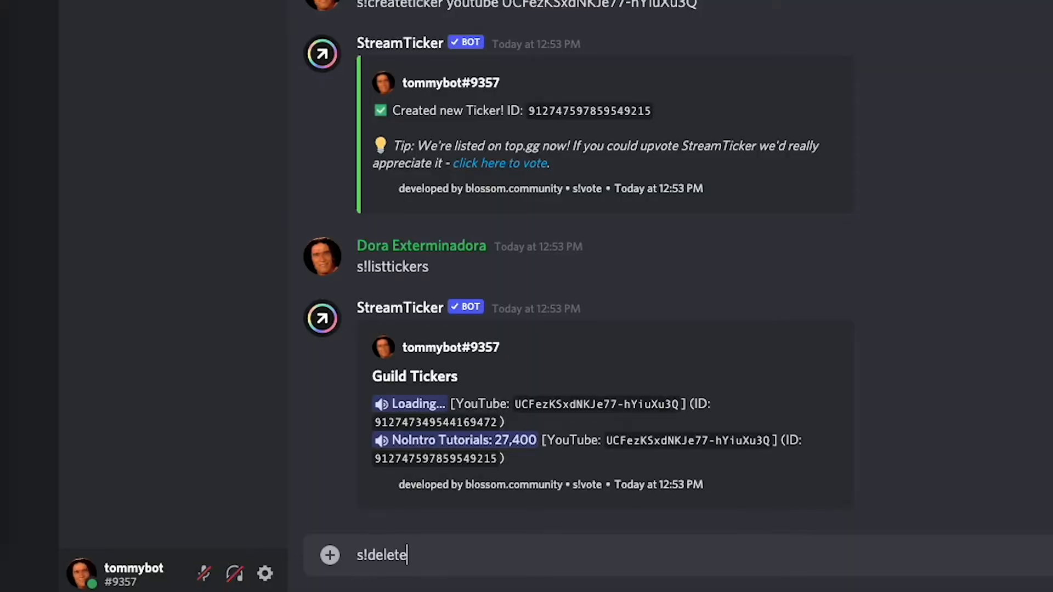
text(ticker)
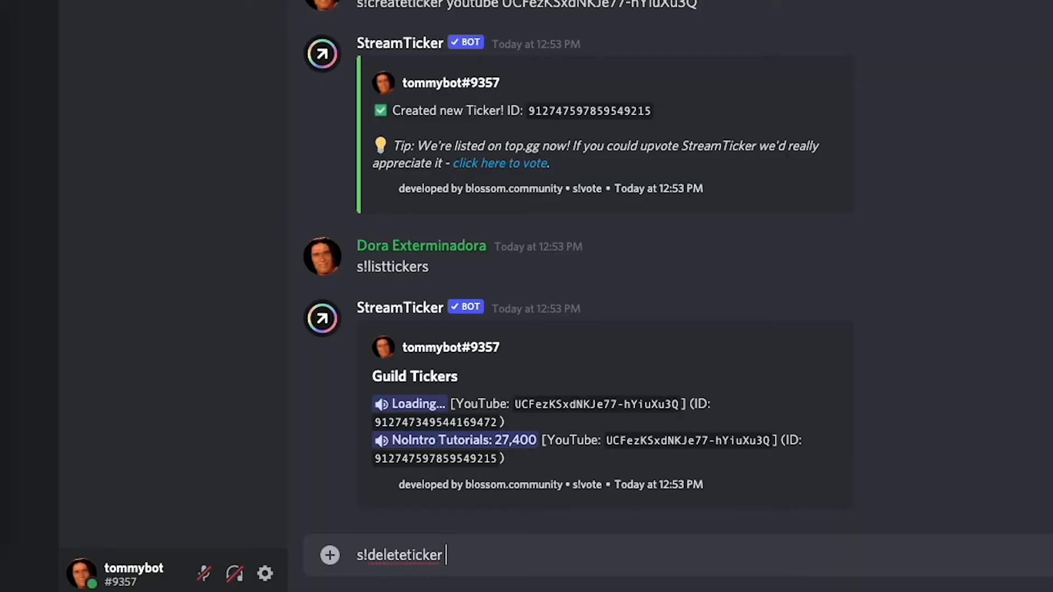
text(912747349544169472)
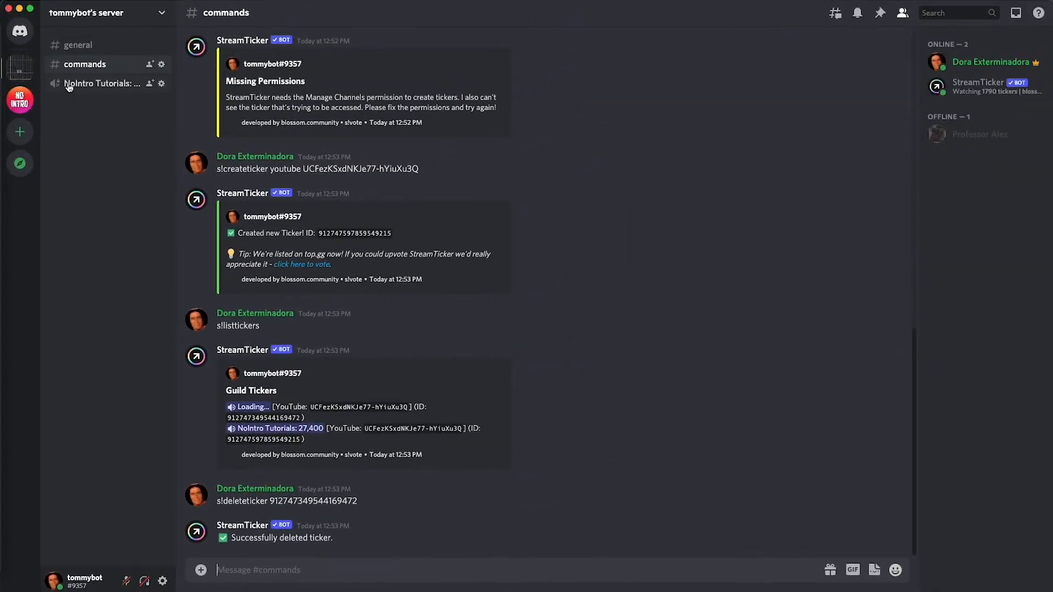
mouse_move(141, 97)
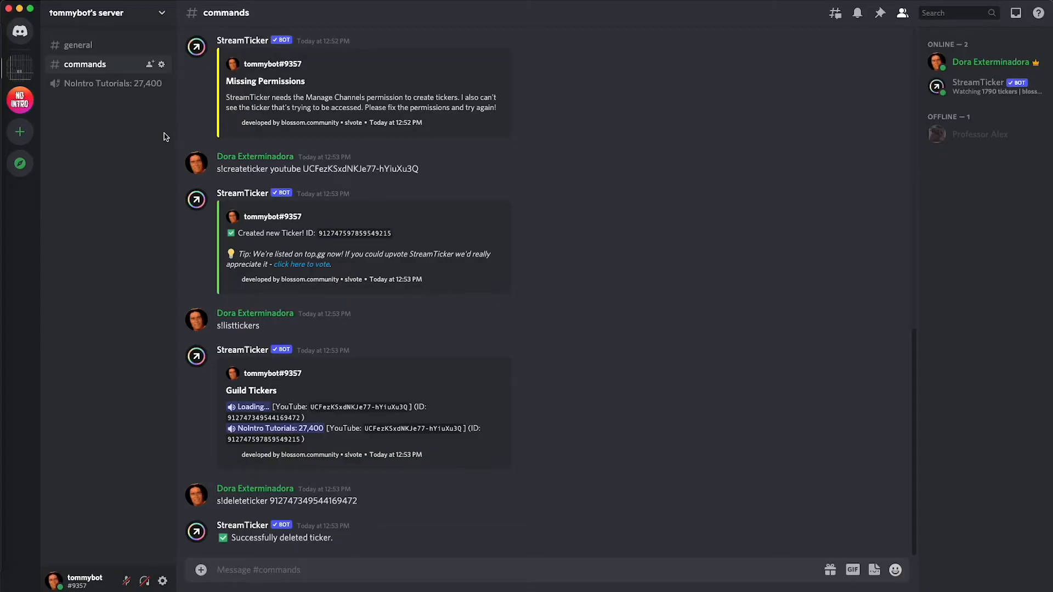
mouse_move(195, 238)
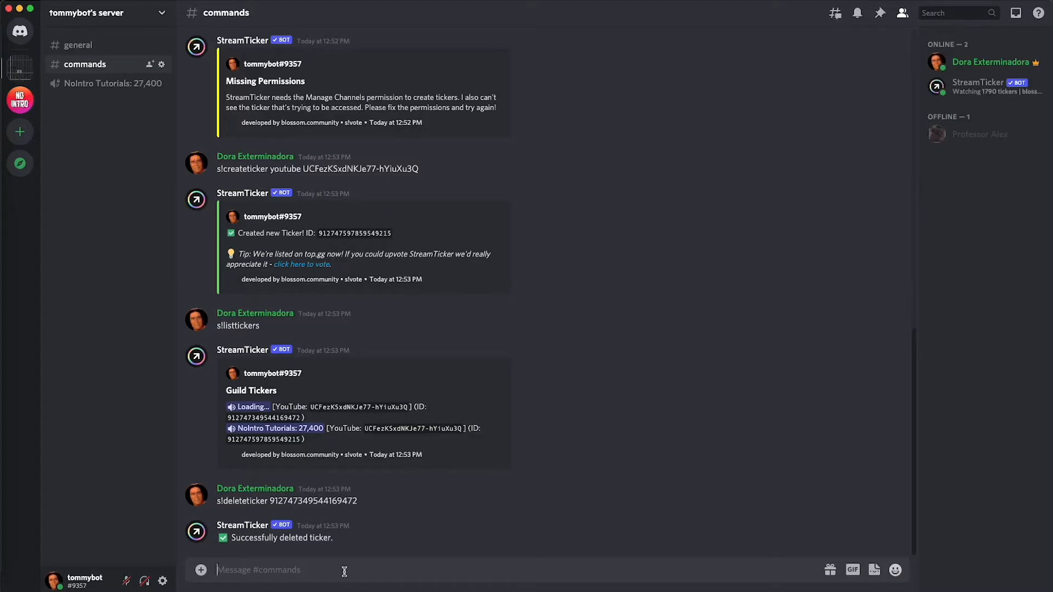
right_click(85, 64)
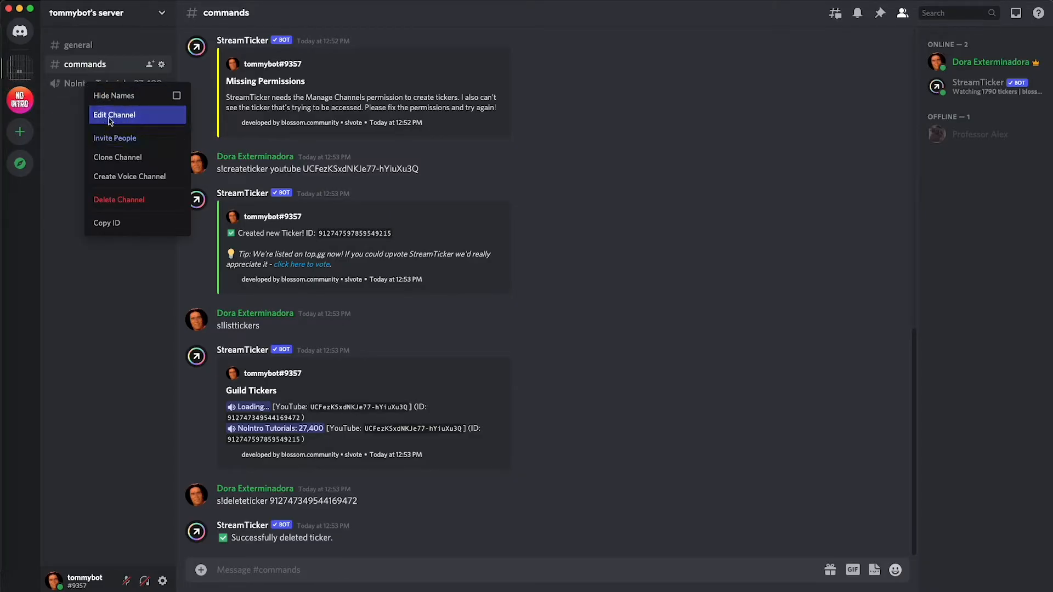
click(115, 115)
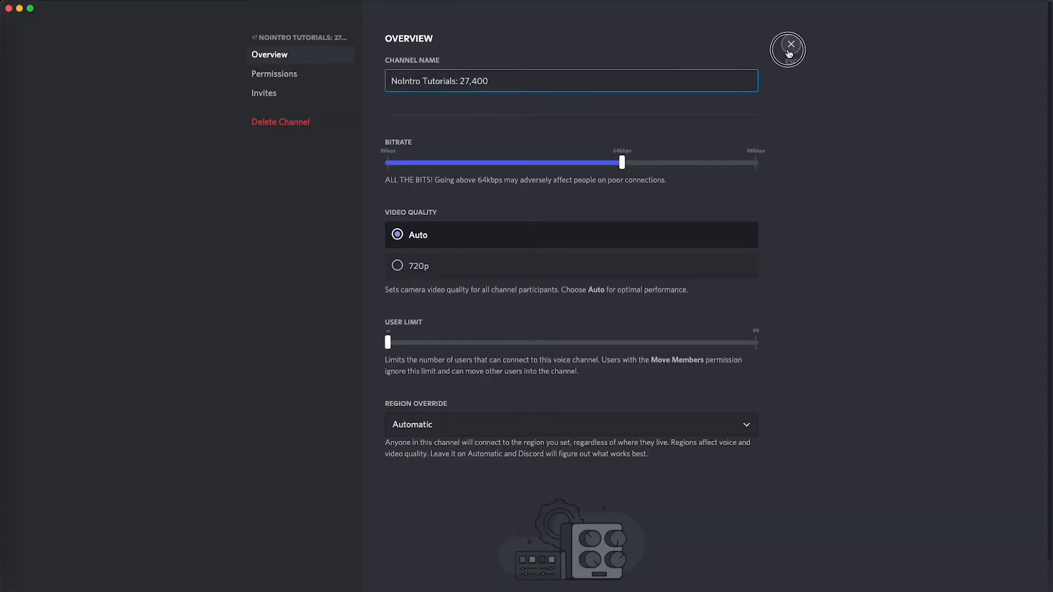
click(787, 49)
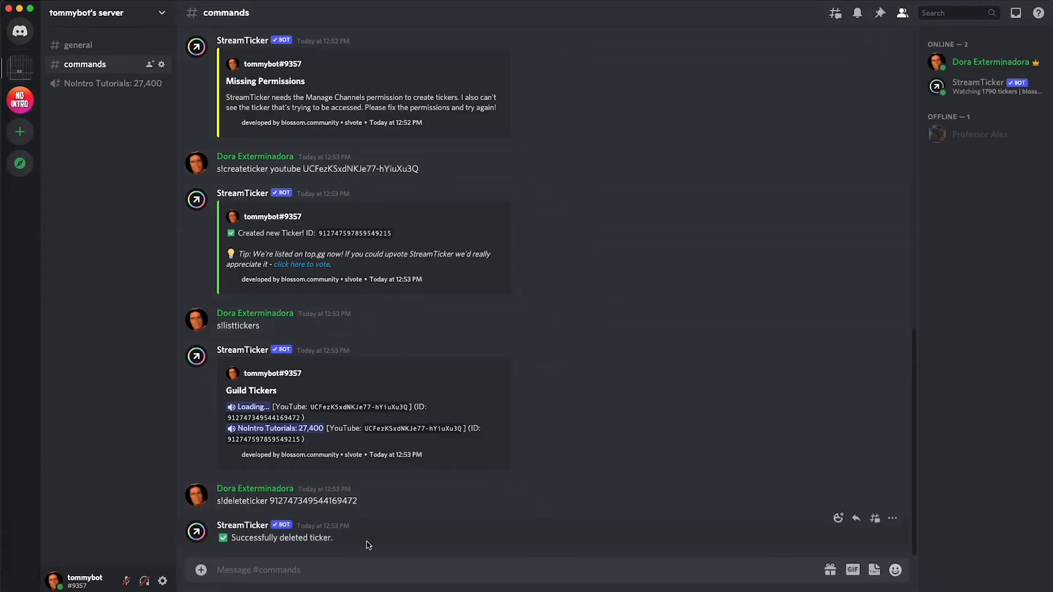
mouse_move(362, 585)
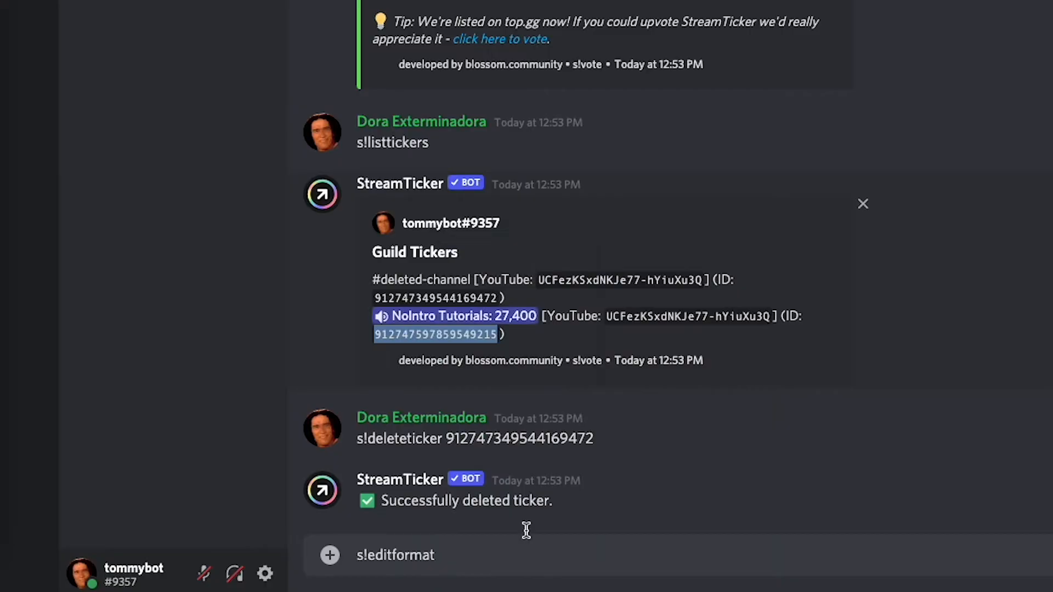
text(912747597859549215)
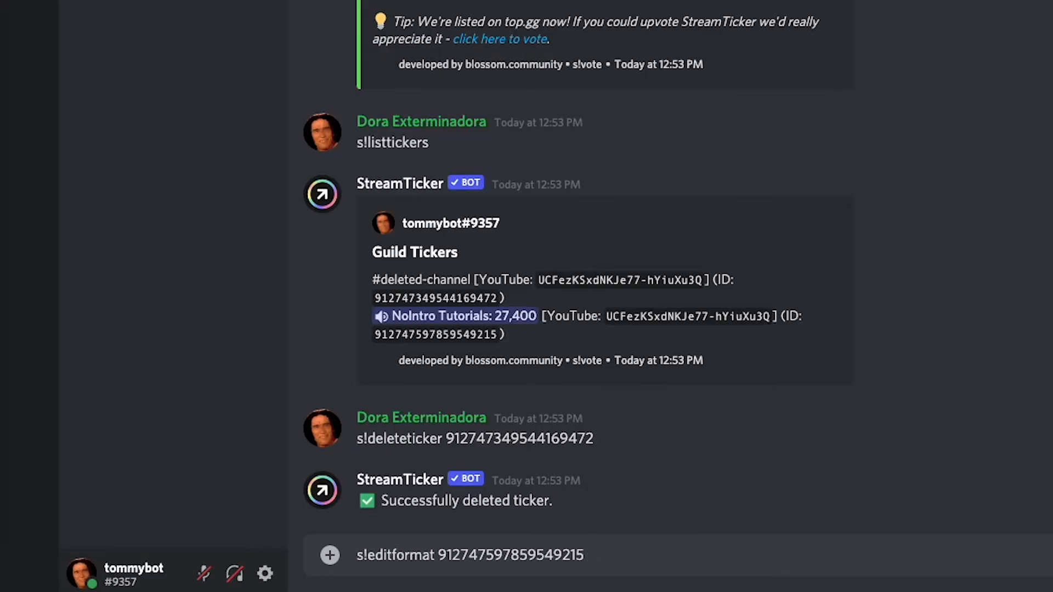
click(470, 555)
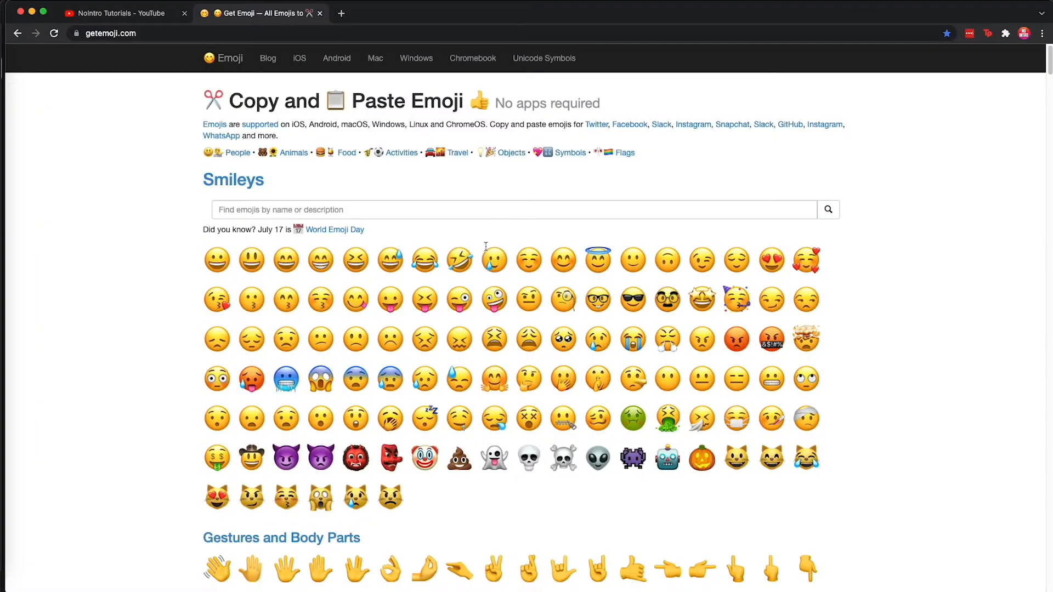
scroll(down, 3)
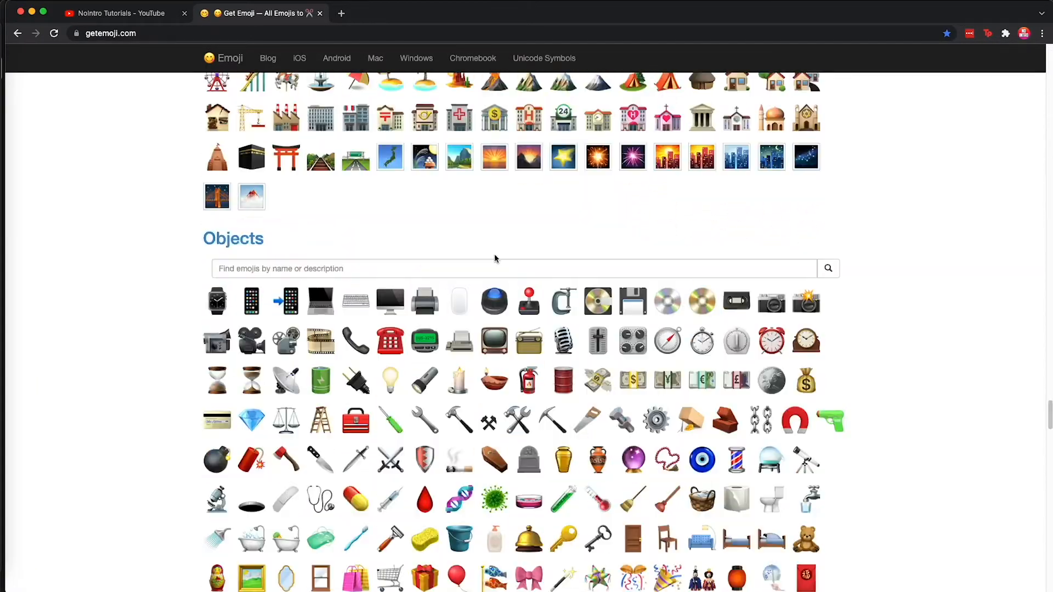
right_click(251, 341)
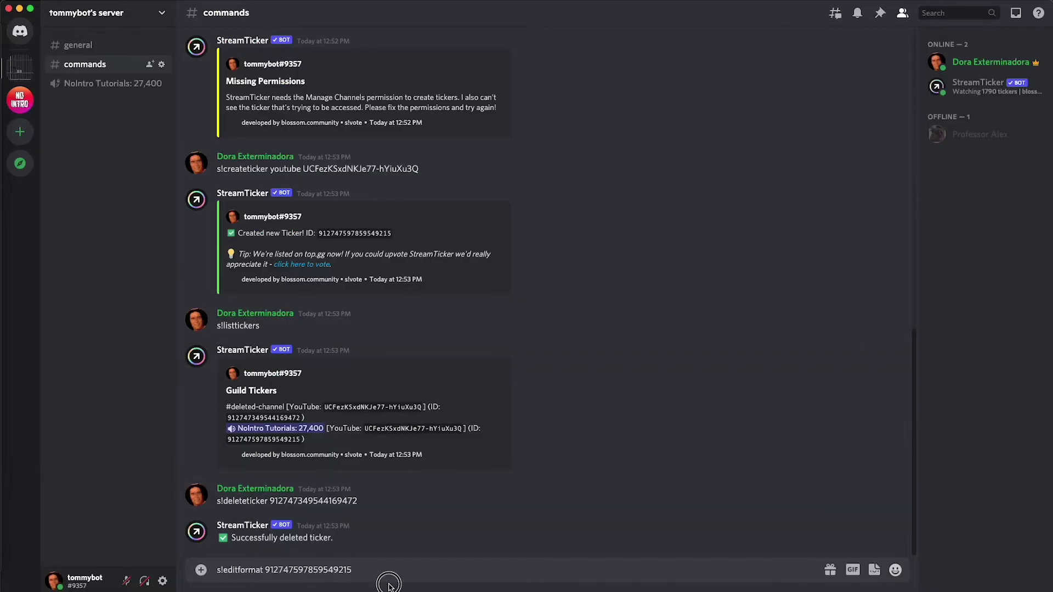
Complete the s!editformat command with the TV emoji and 'YouTube: %count%', correcting the typos
click(367, 569)
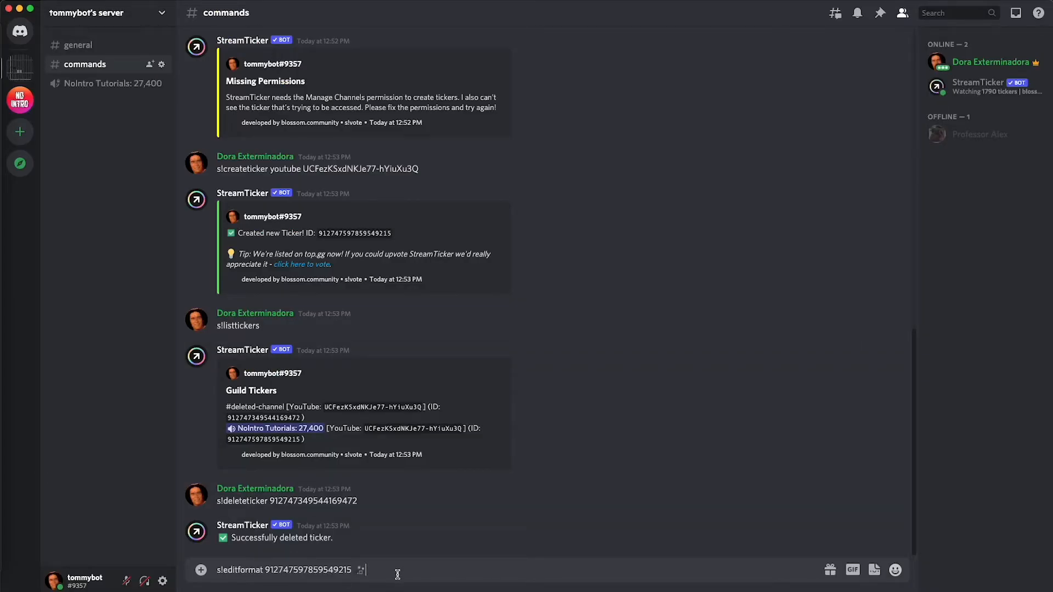
mouse_move(397, 582)
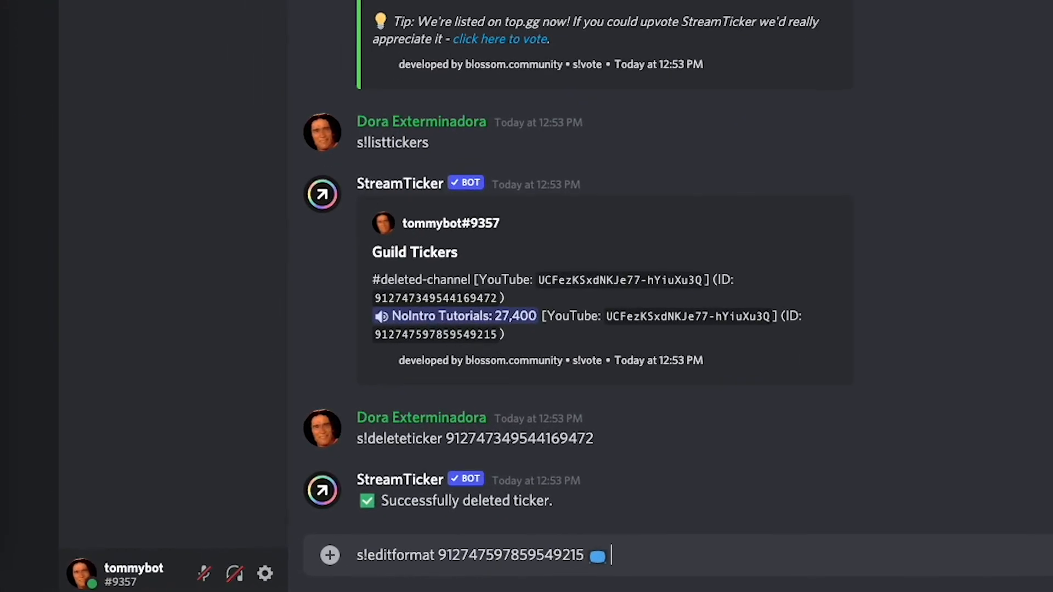
text(Youtube)
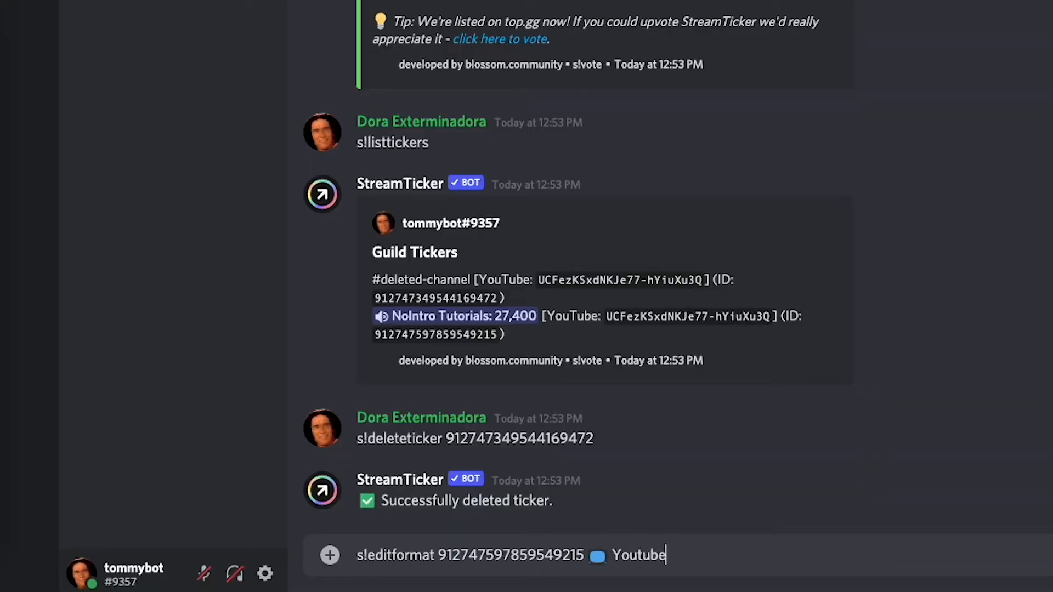
text(YouTube)
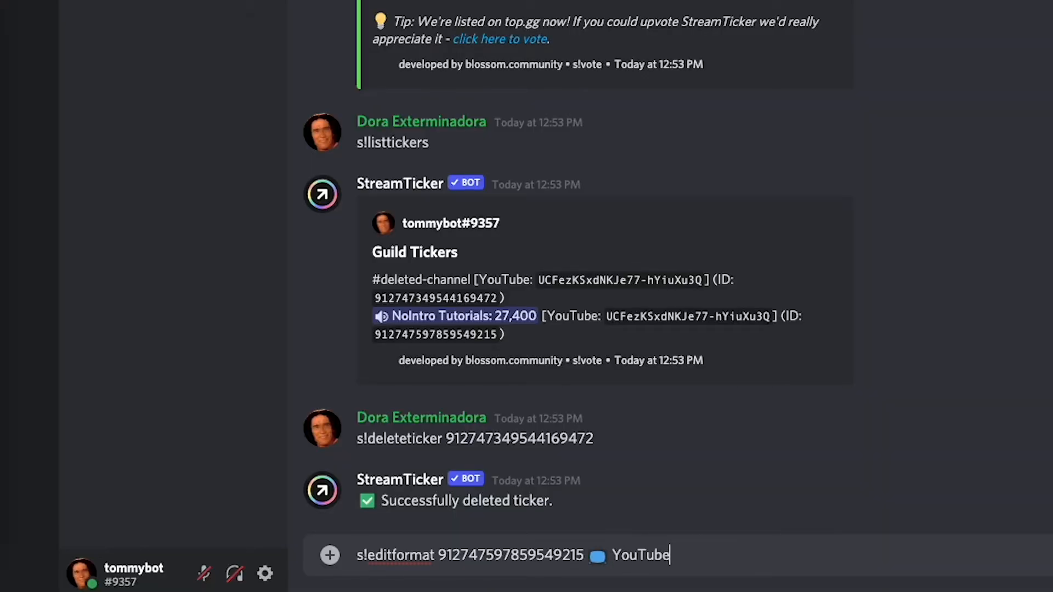
text(:)
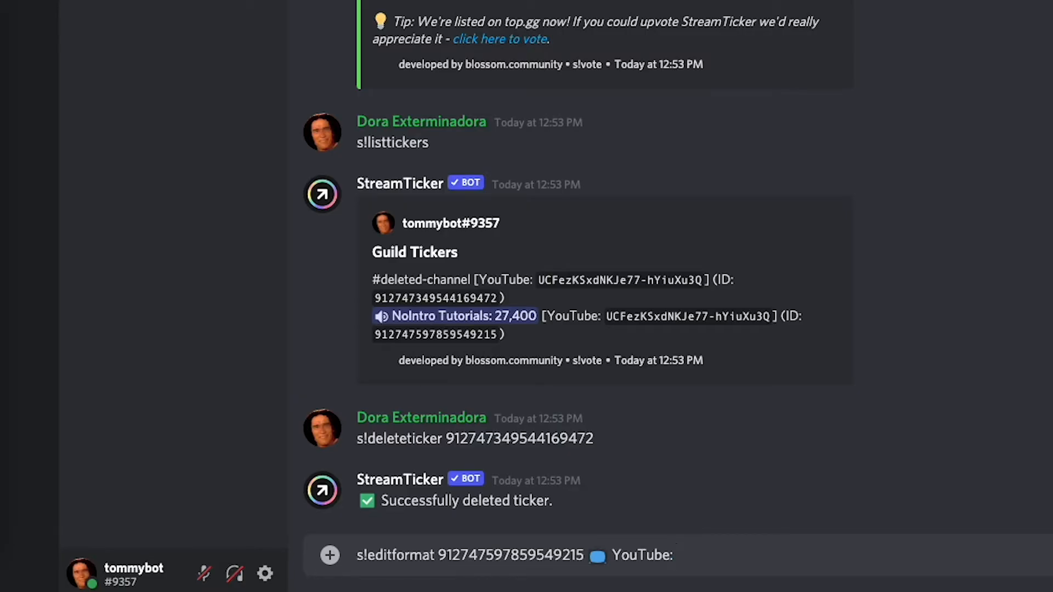
text(%)
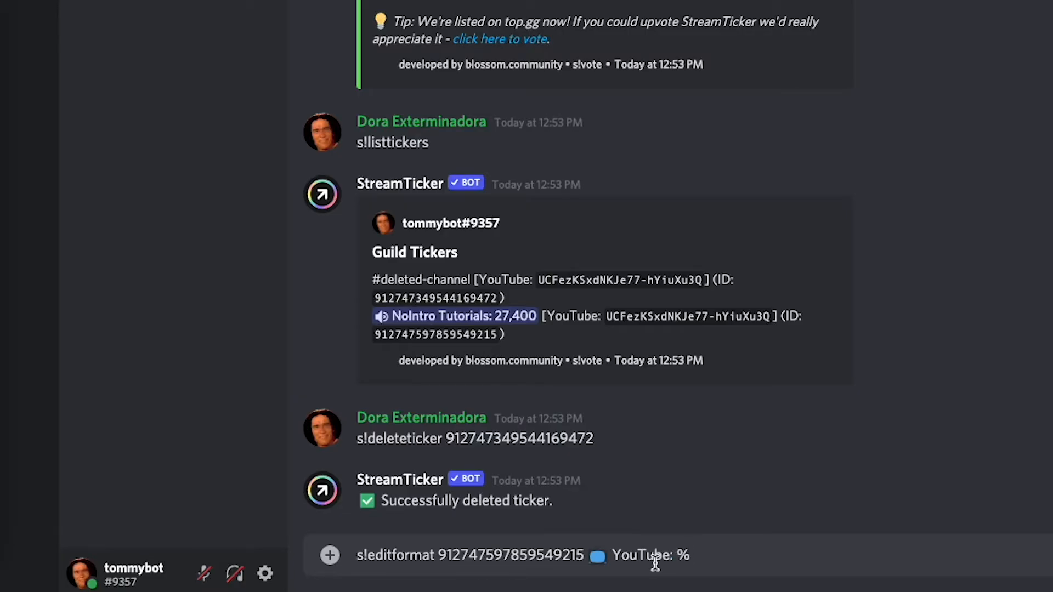
text(counut)
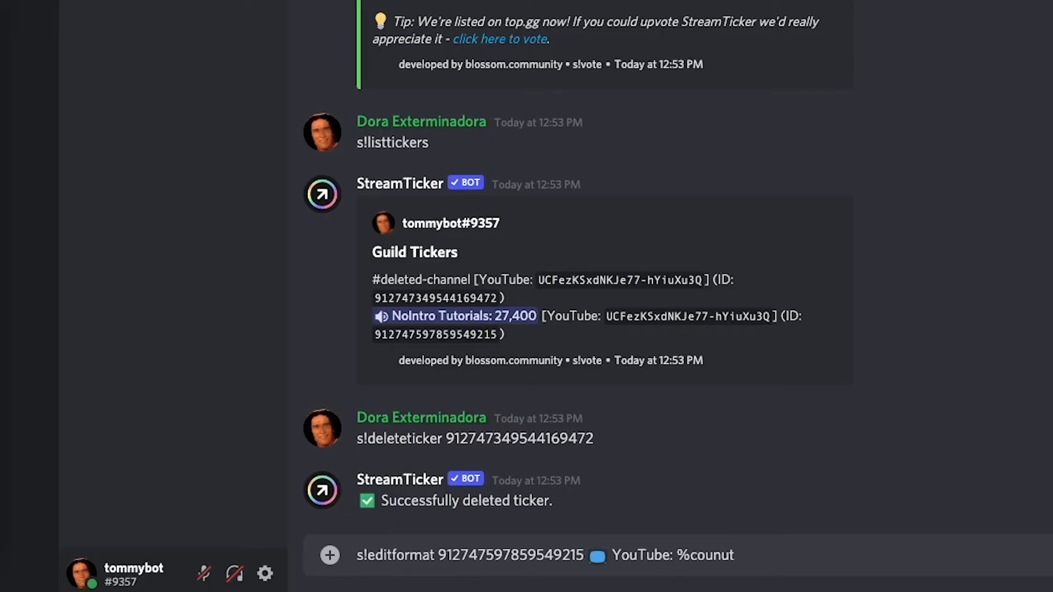
key(Backspace)
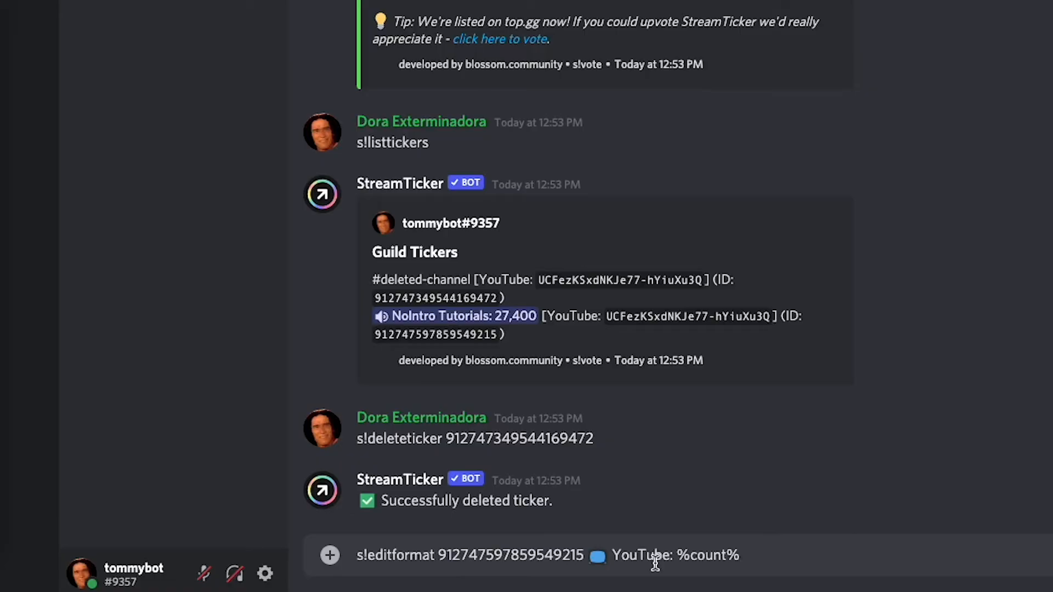
mouse_move(421, 571)
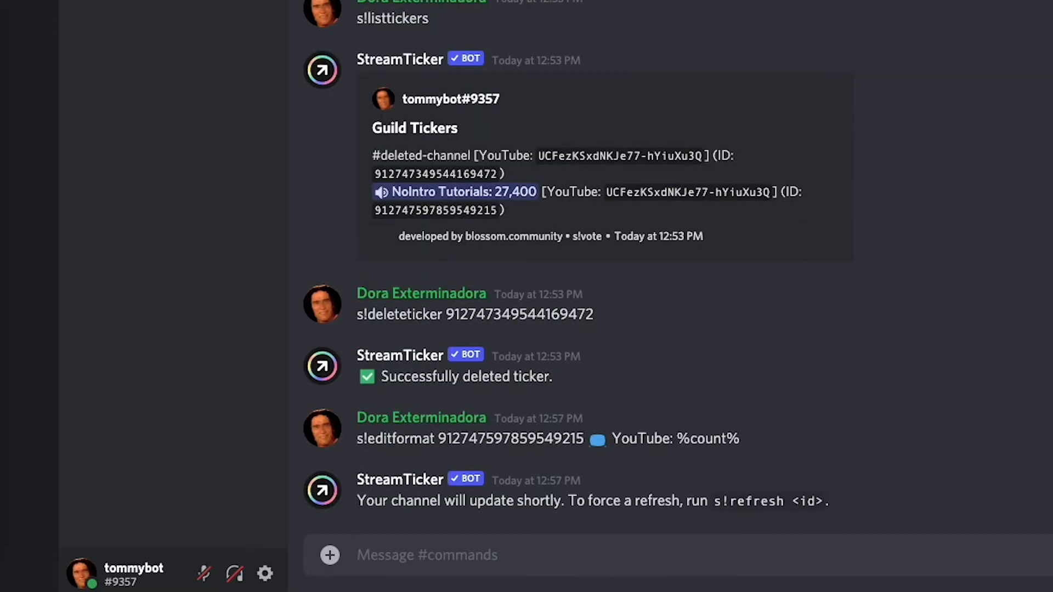
mouse_move(584, 501)
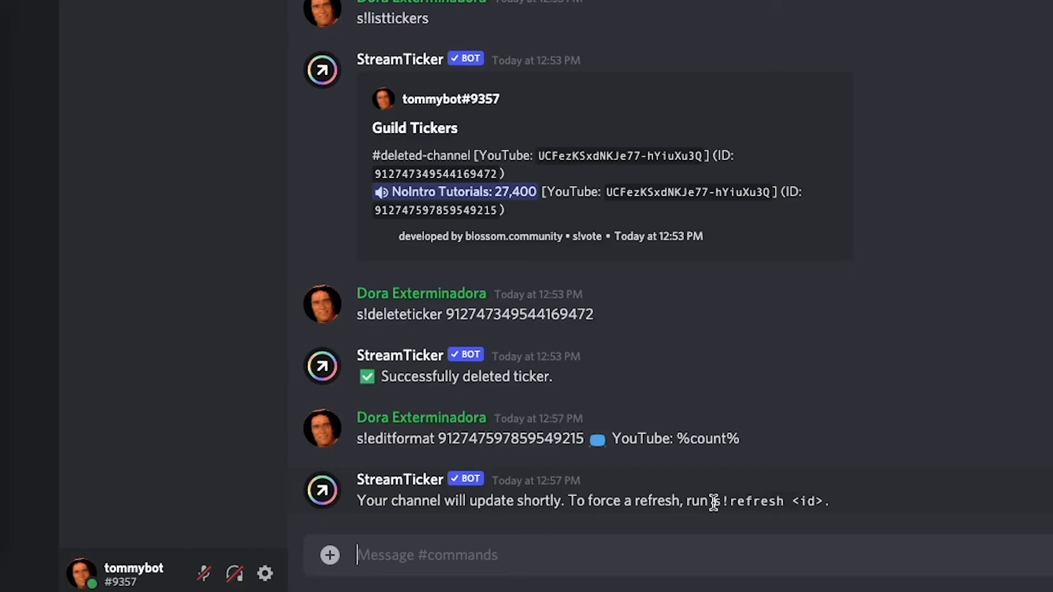
text(s!refresh 912747597859549215)
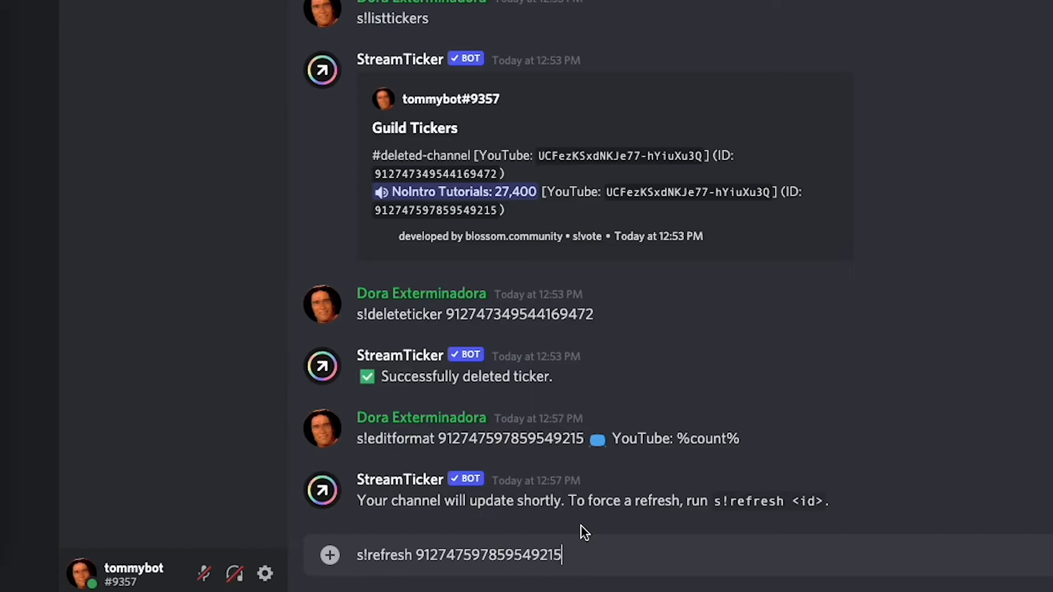
mouse_move(412, 563)
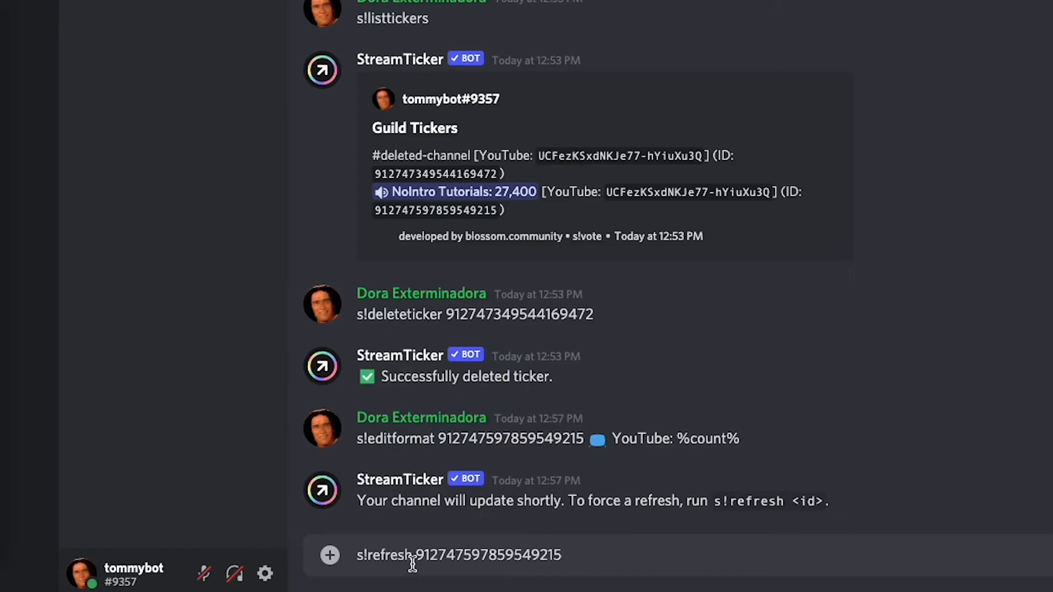
mouse_move(382, 563)
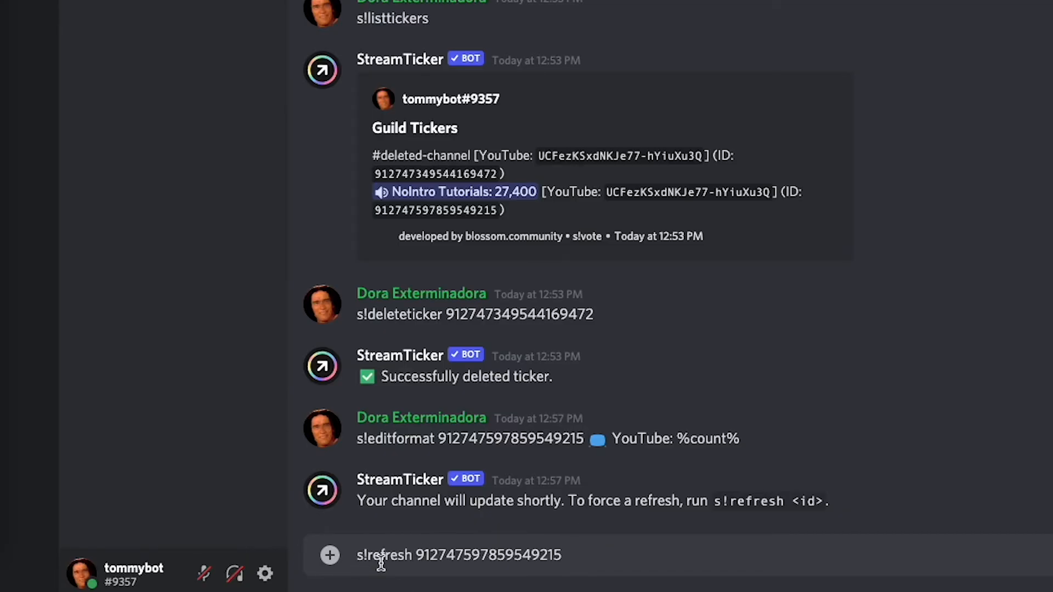
mouse_move(487, 555)
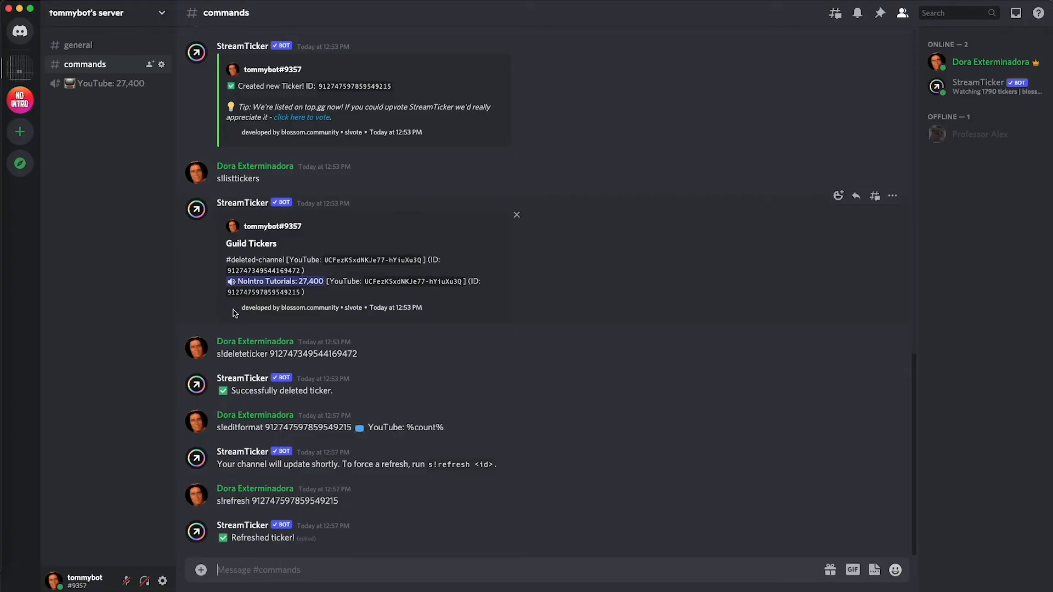
mouse_move(117, 94)
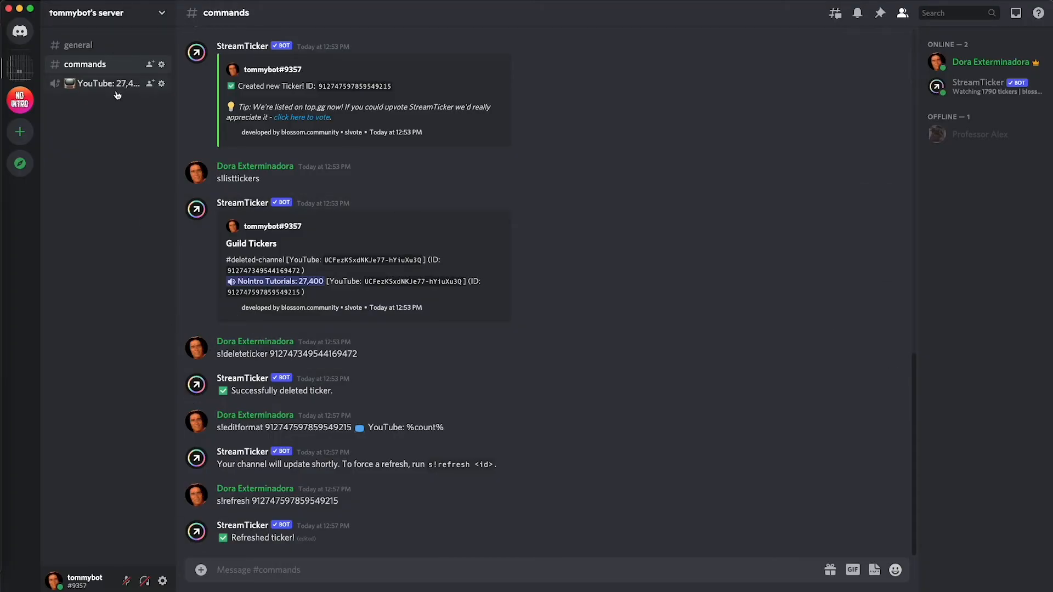
mouse_move(142, 91)
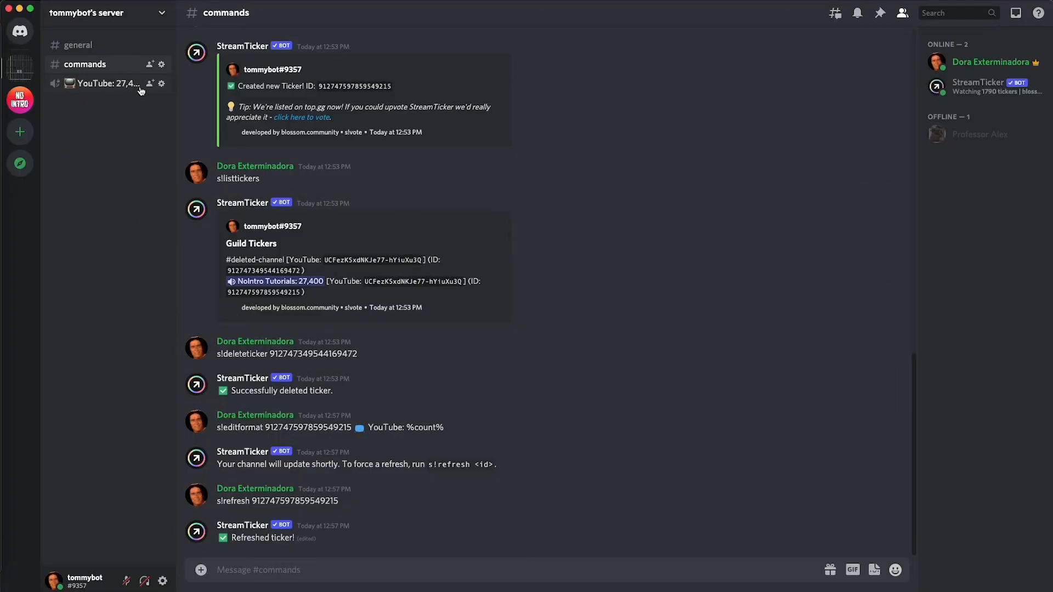
mouse_move(94, 109)
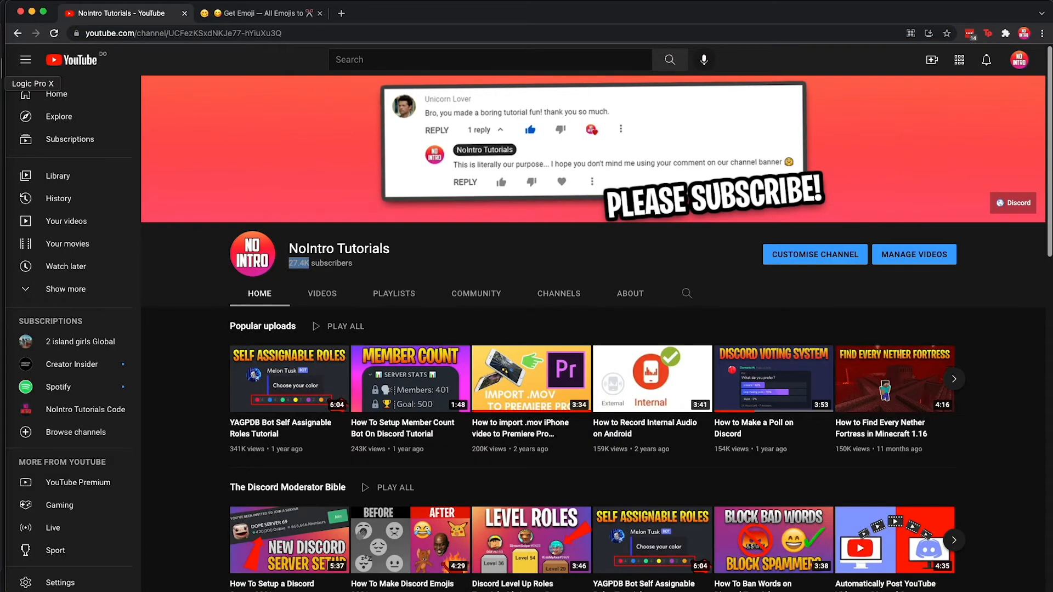
mouse_move(13, 49)
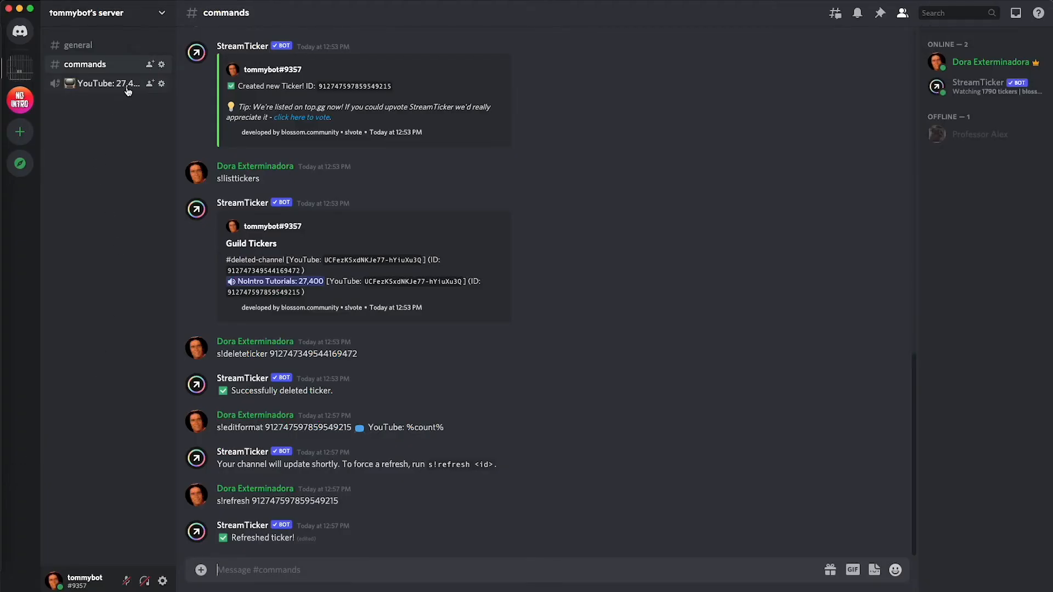
mouse_move(155, 238)
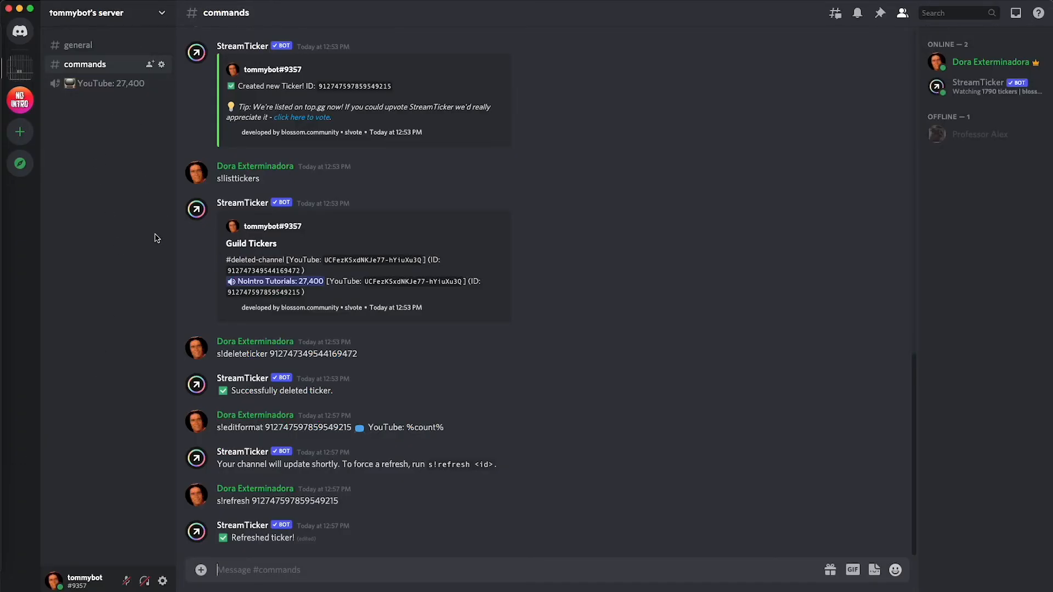